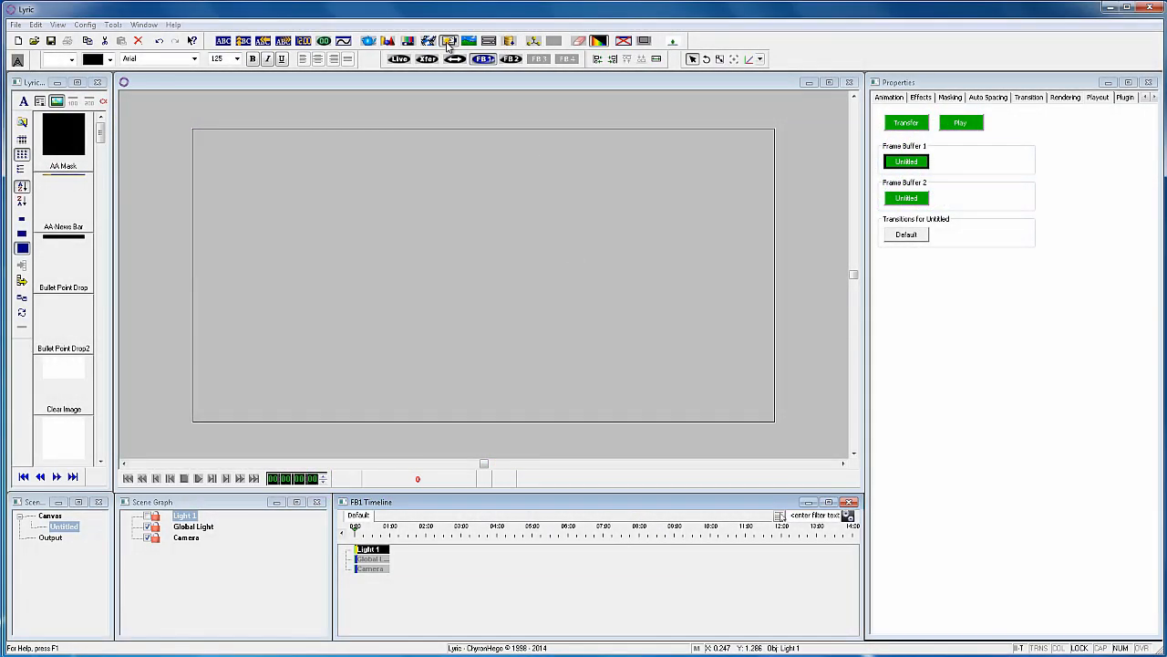
Step: Import Sponsor DELL.tif from the Sponsors folder and drag it to the canvas's lower-right corner
left_click(448, 40)
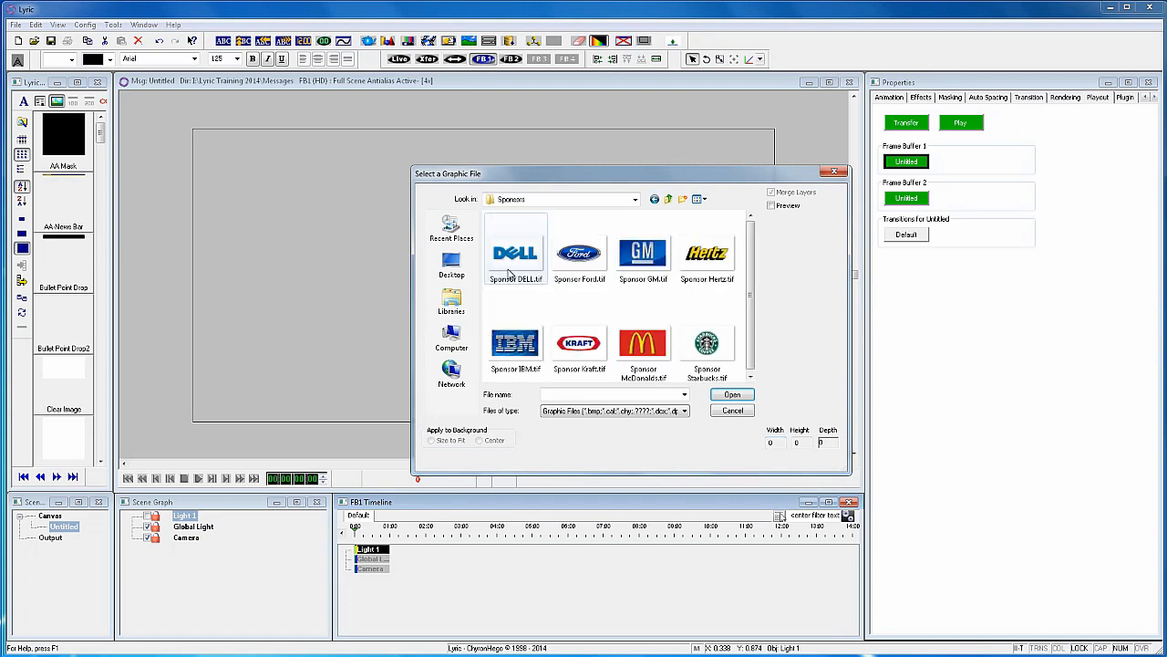
left_click(515, 251)
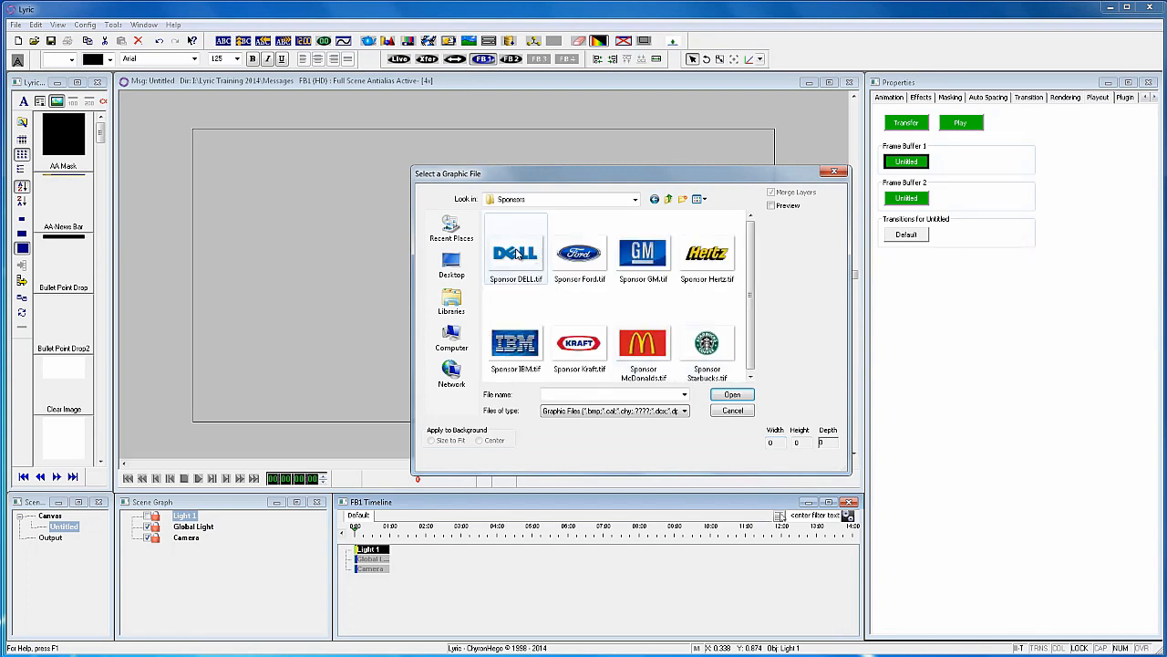
double_click(515, 252)
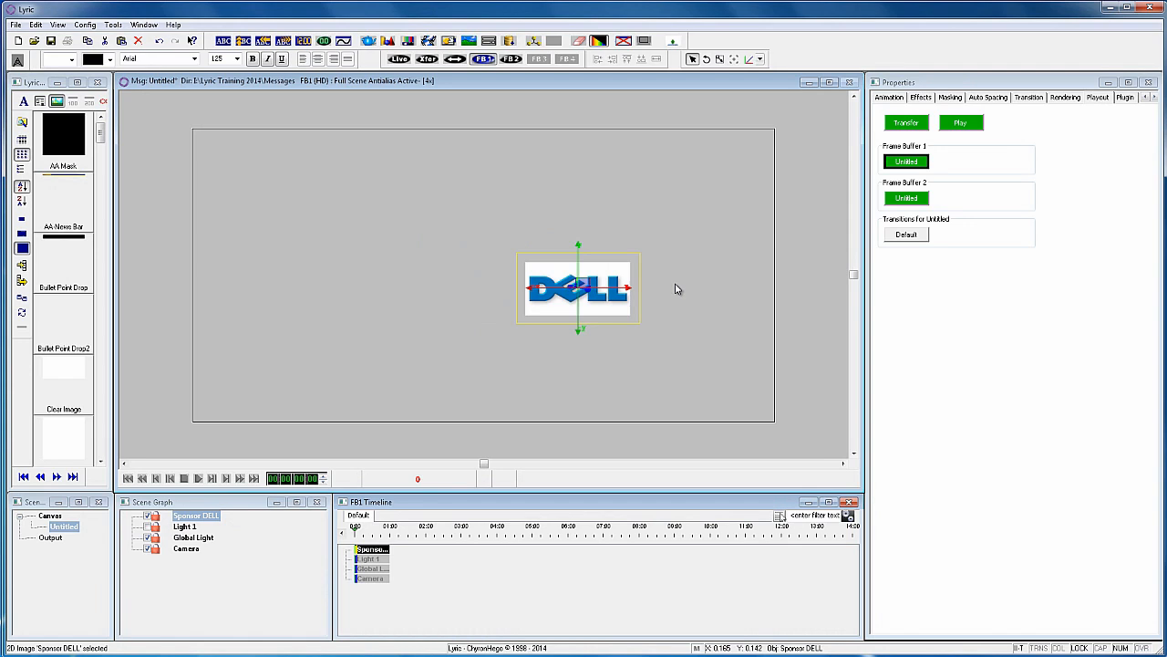
left_click_drag(578, 288, 720, 393)
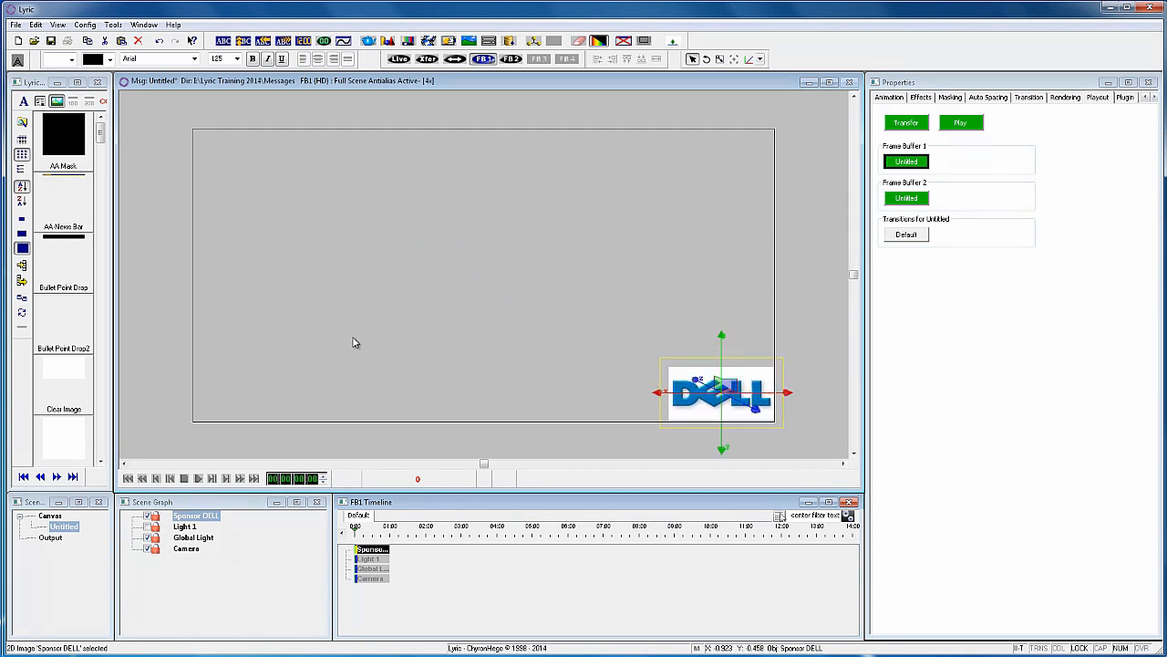
double_click(195, 515)
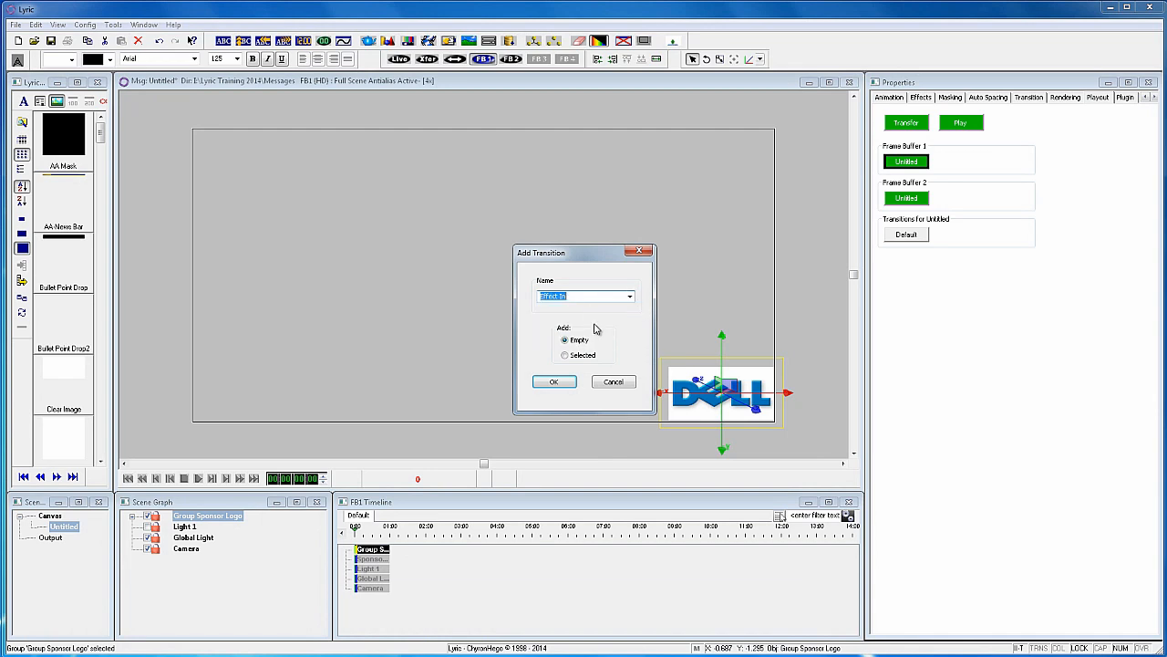
Step: Confirm the new empty Effect In transition for Group Sponsor Logo
left_click(553, 381)
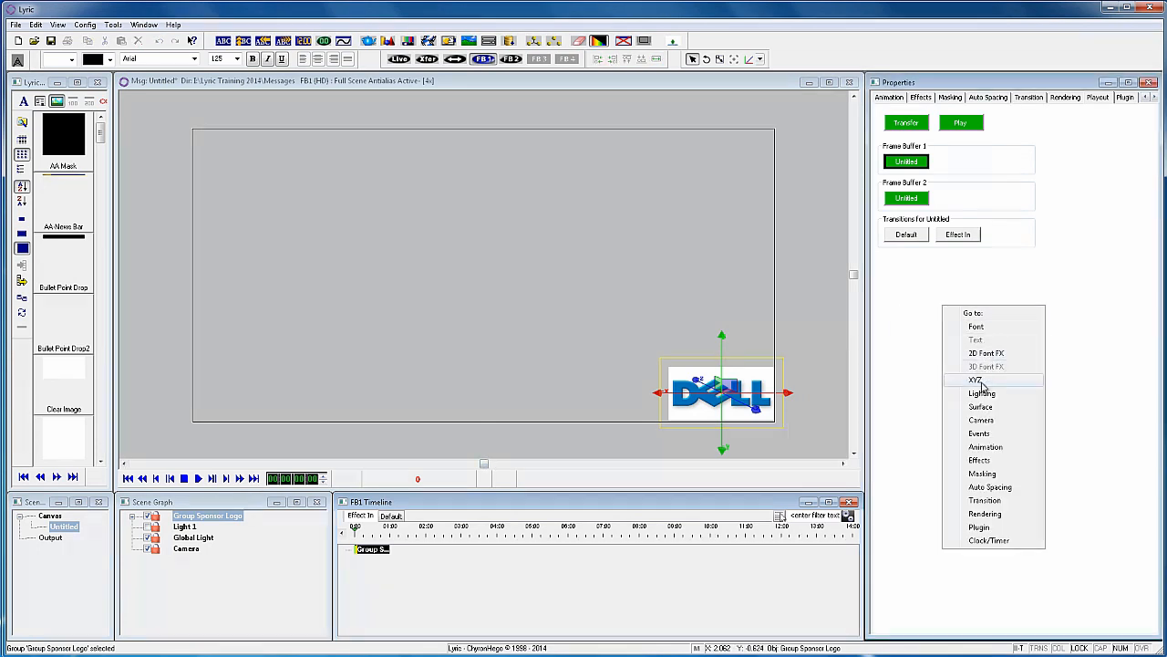
Step: Keyframe Position Z to 0 over one second and set the keyframe to Ease In
left_click(976, 379)
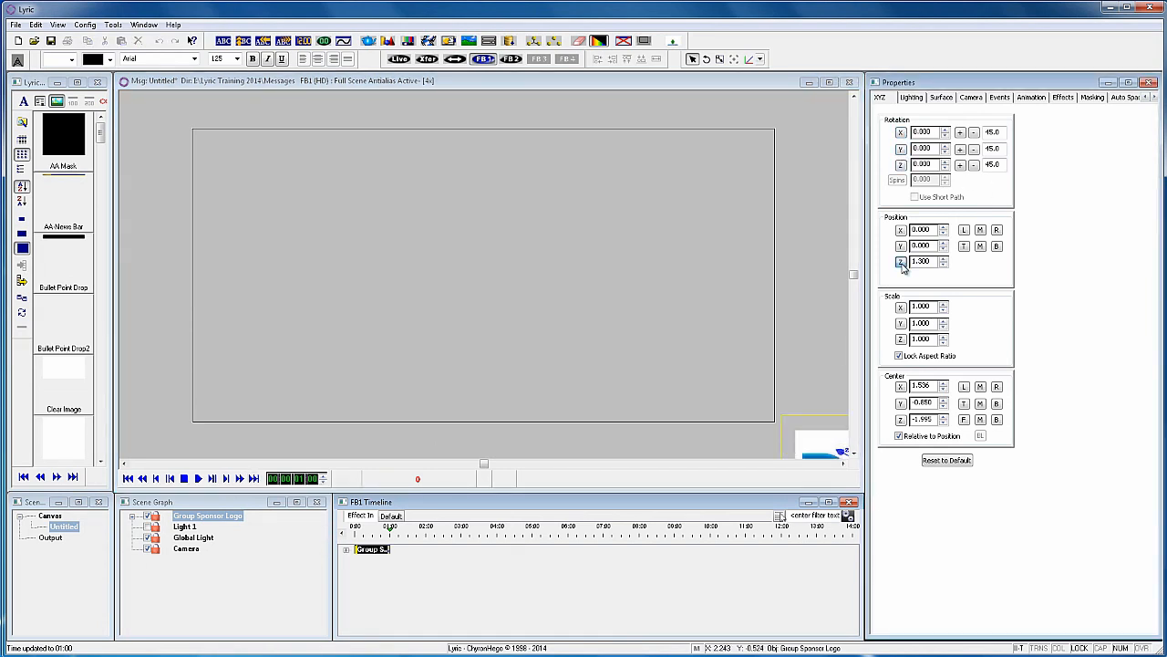
left_click(921, 262)
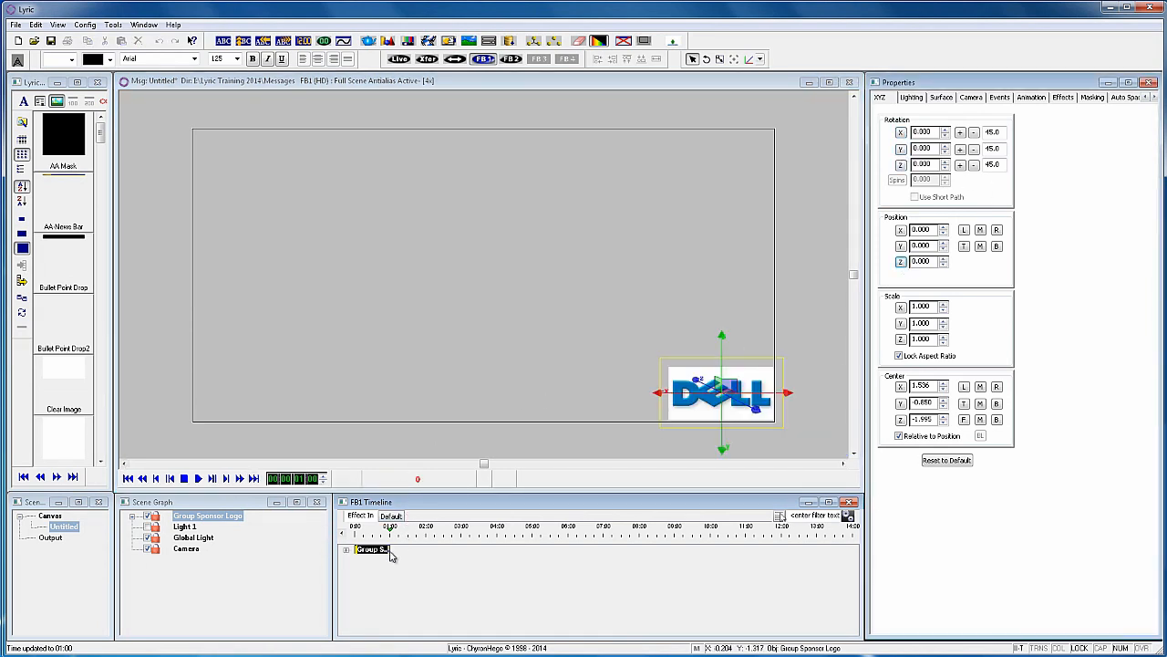
right_click(371, 549)
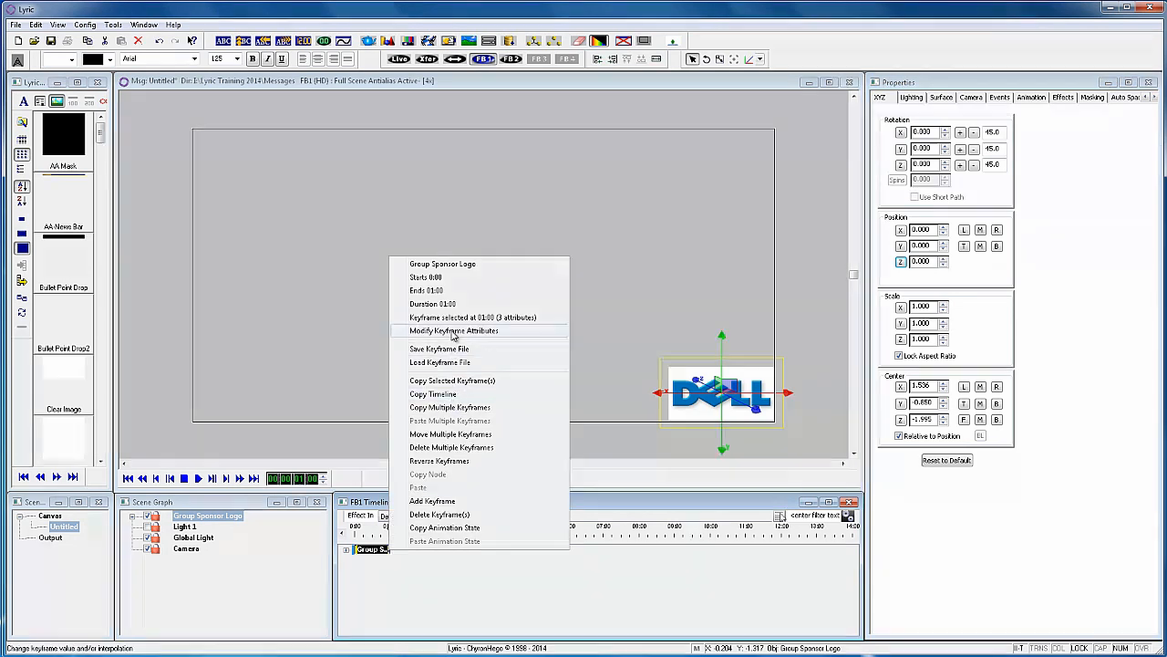
left_click(453, 330)
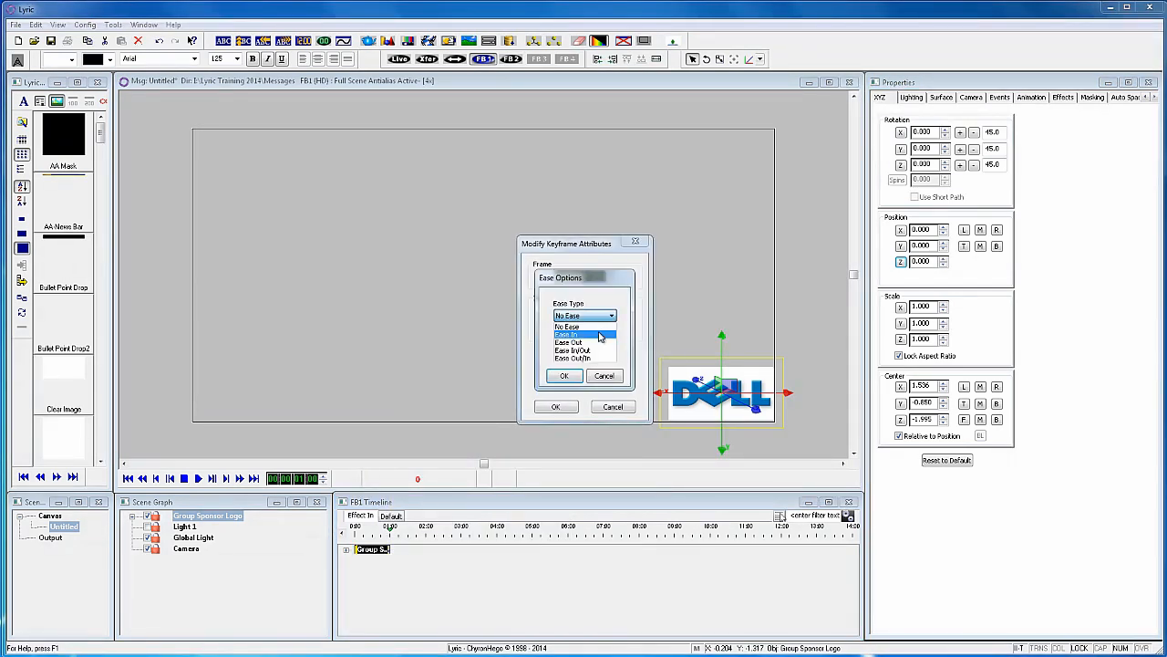
left_click(568, 333)
type("Loop Sponsors")
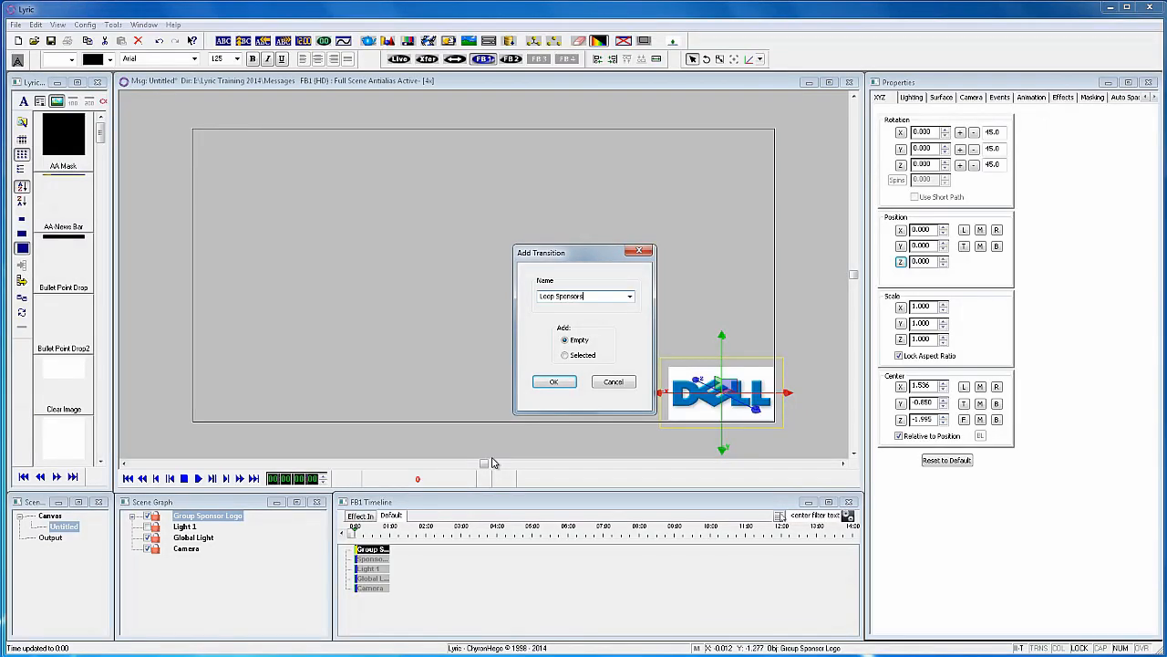
Step: Confirm creating the Loop Sponsors transition
left_click(554, 381)
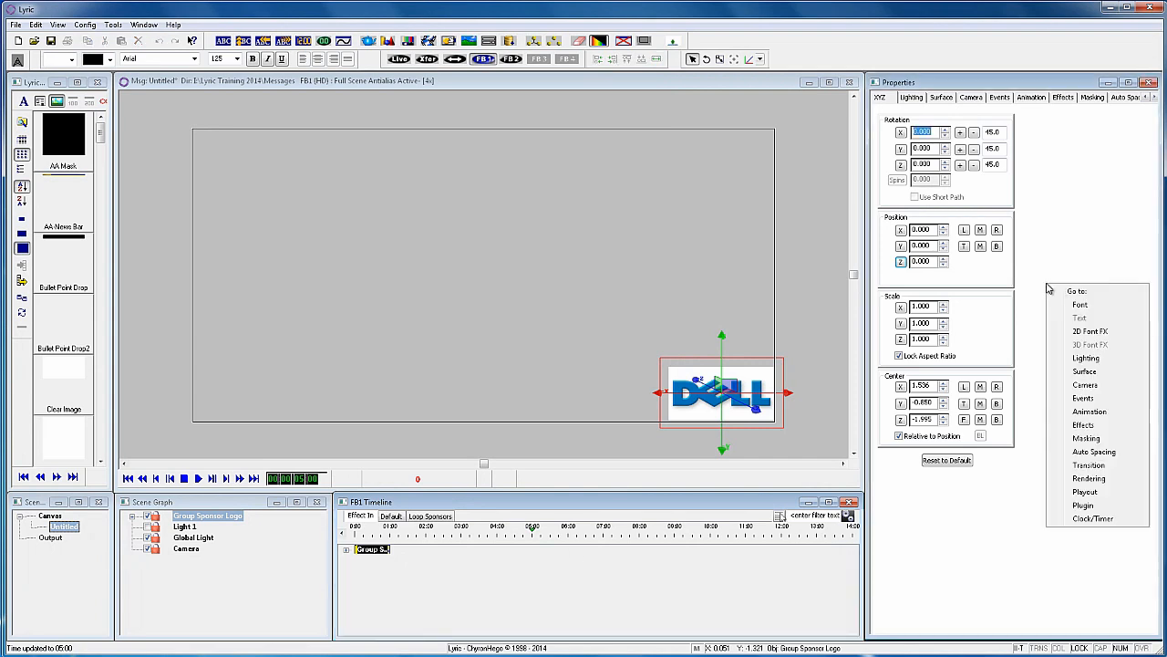
mouse_move(1089, 411)
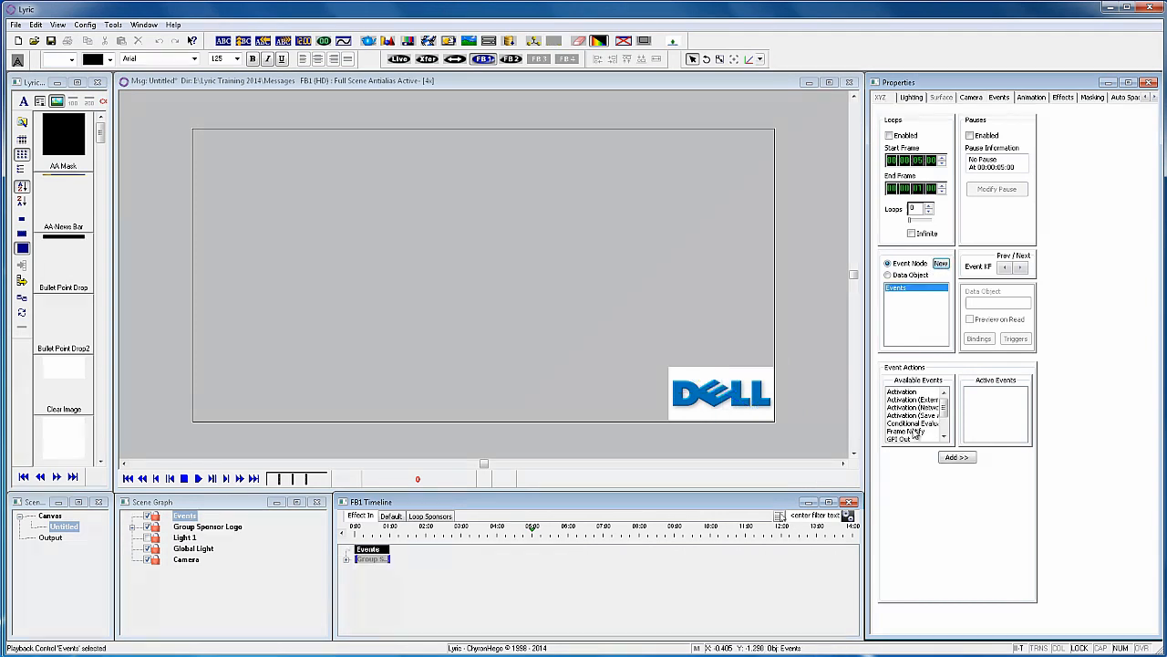
Step: Add Activation to Active Events and set Loop Sponsors as the transition to activate
left_click(903, 391)
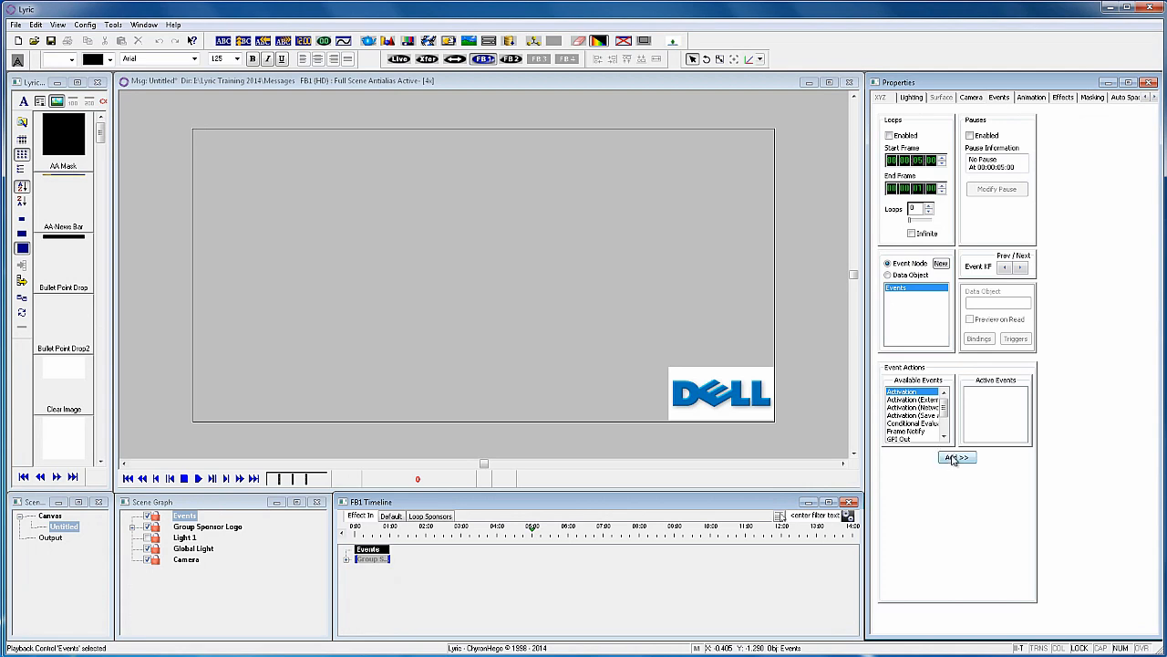
left_click(957, 457)
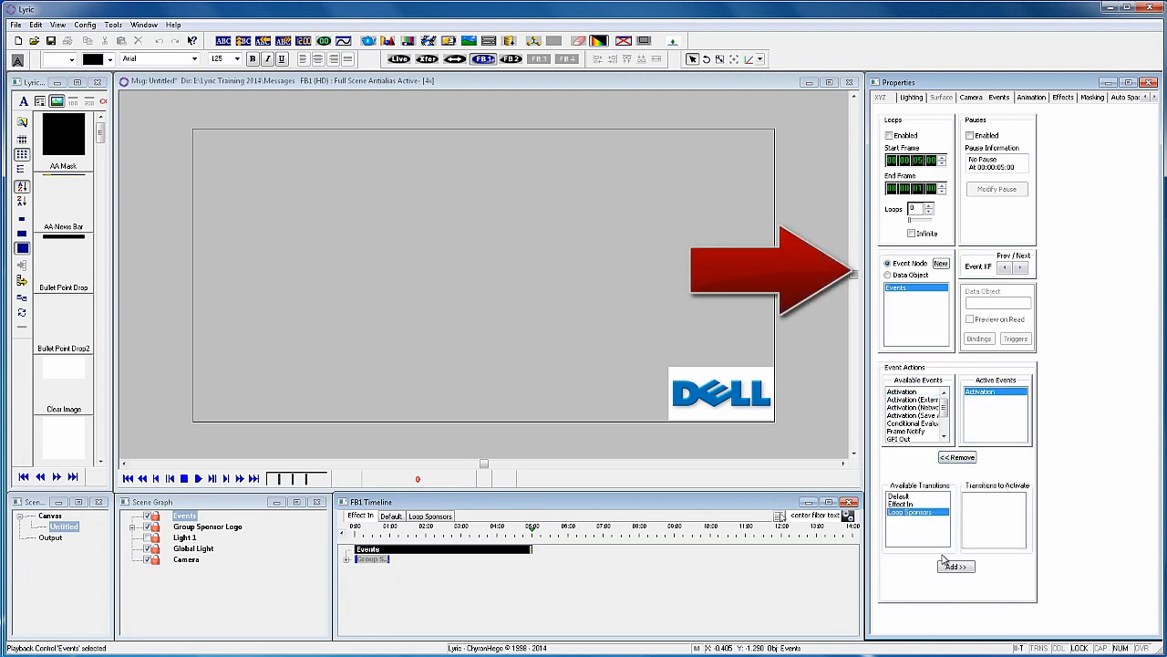
left_click(955, 566)
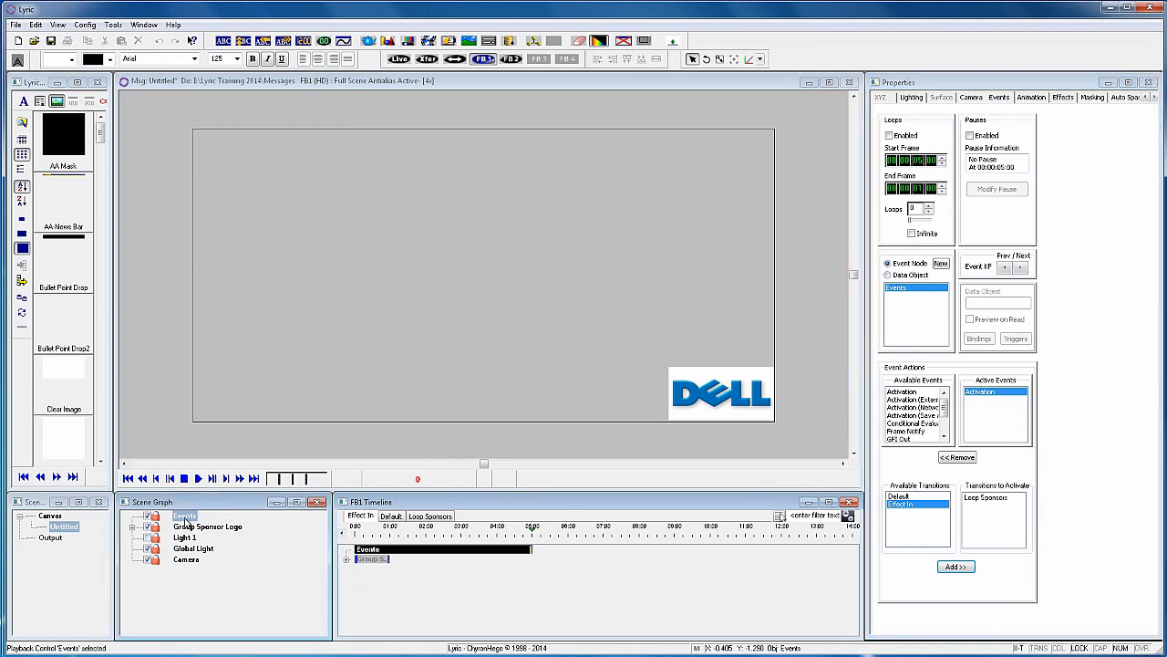
Step: Rename the events node to 'Tigger Loop Sponsors' in the Scene Graph
left_click(185, 515)
type("Ti")
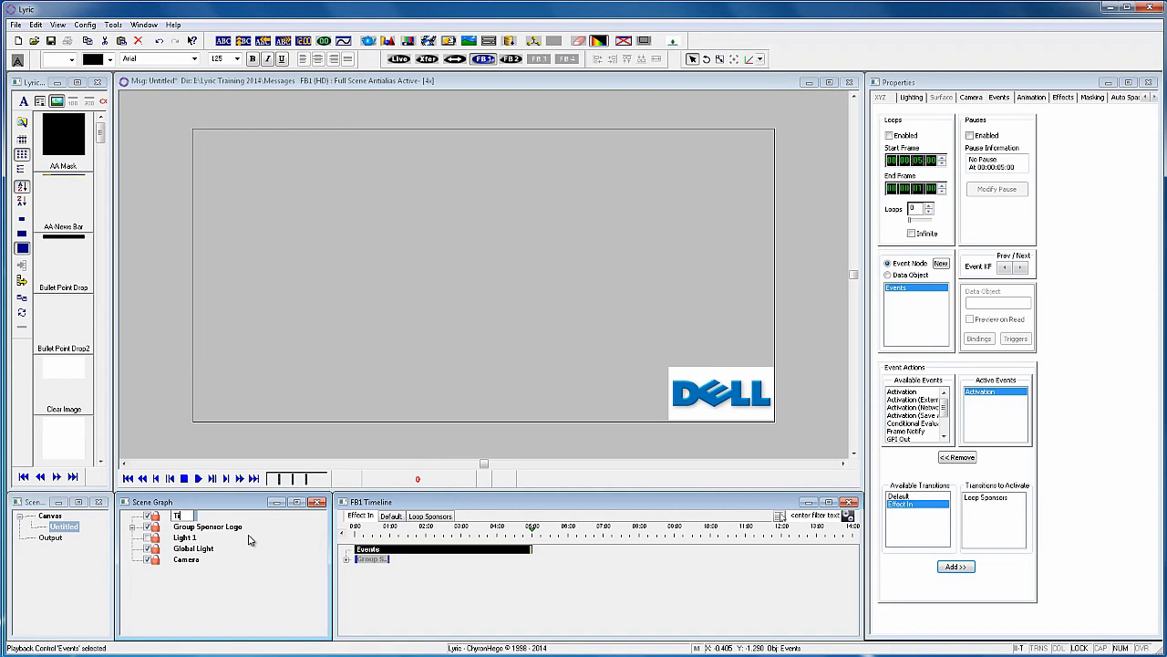
type("rigger Loop S")
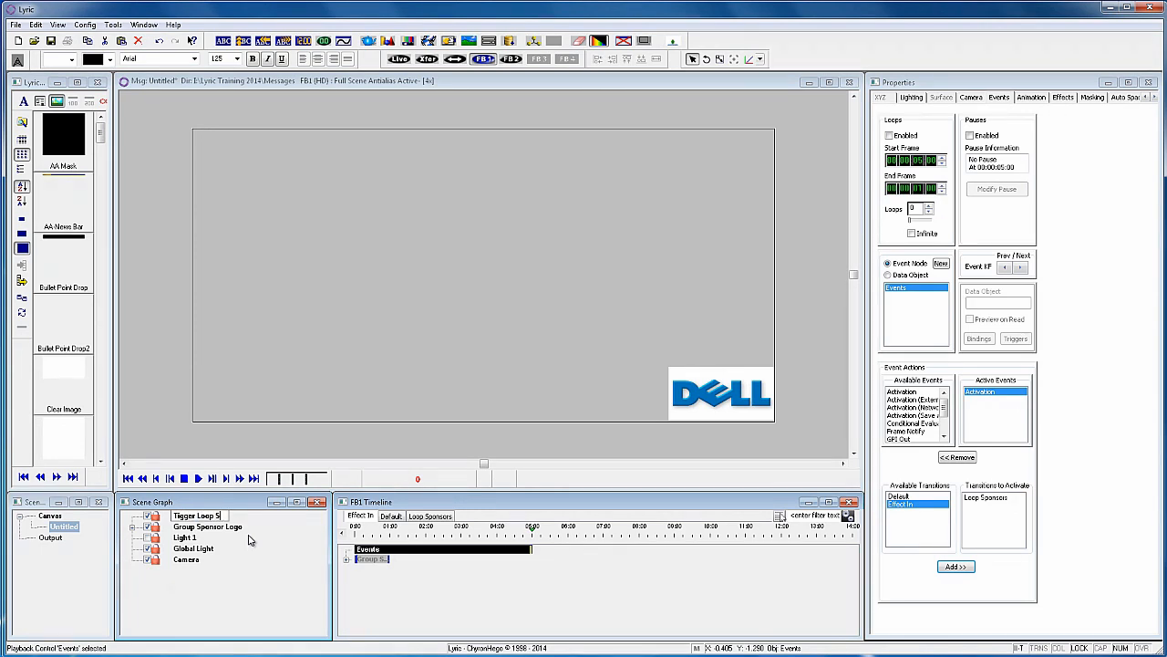
left_click(196, 515)
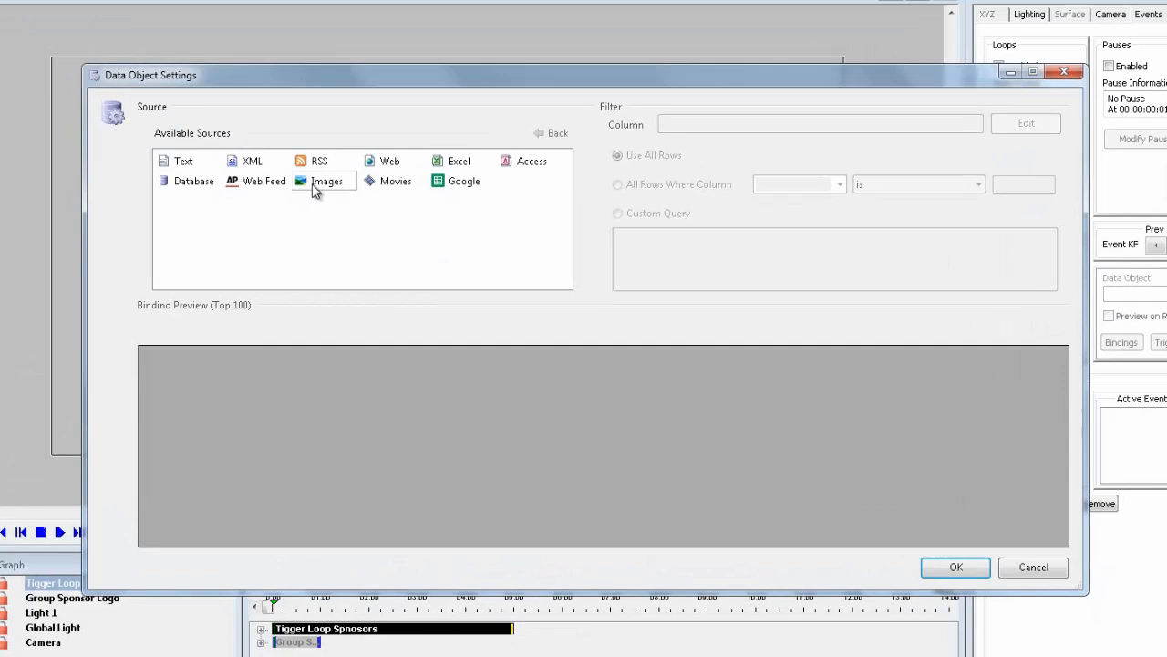
Step: Point the data object at the Lyric Training 2014 Images/Sponsors folder, binding paths to Sponsor Logo
left_click(327, 181)
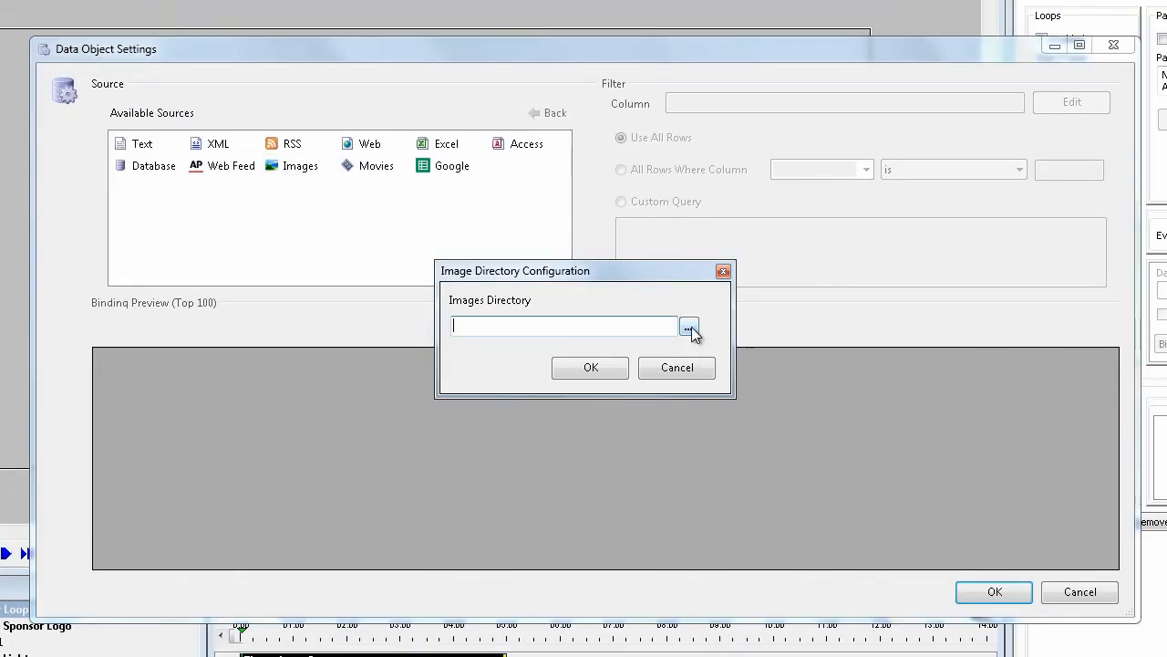
left_click(689, 326)
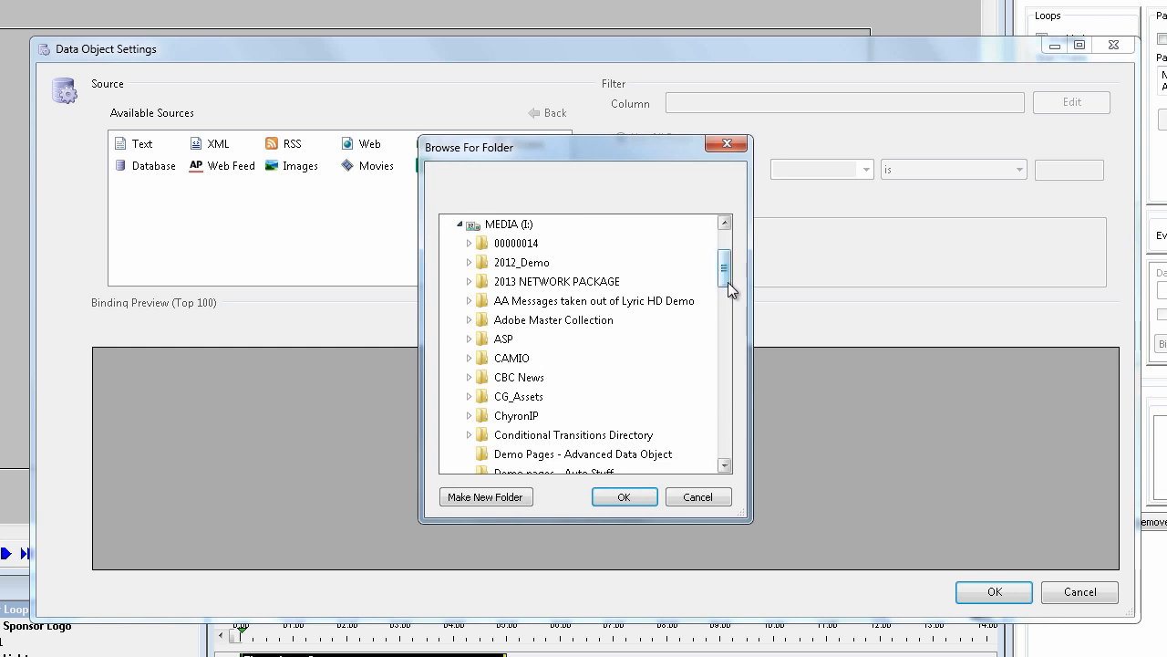
scroll("down", 3)
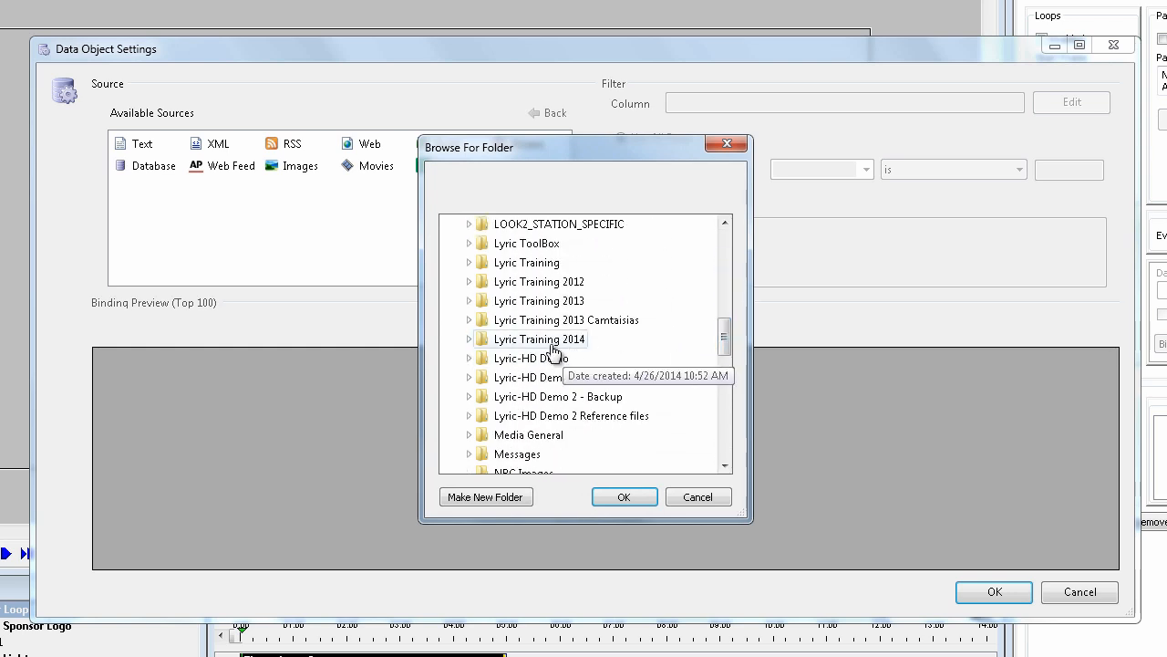
left_click(469, 339)
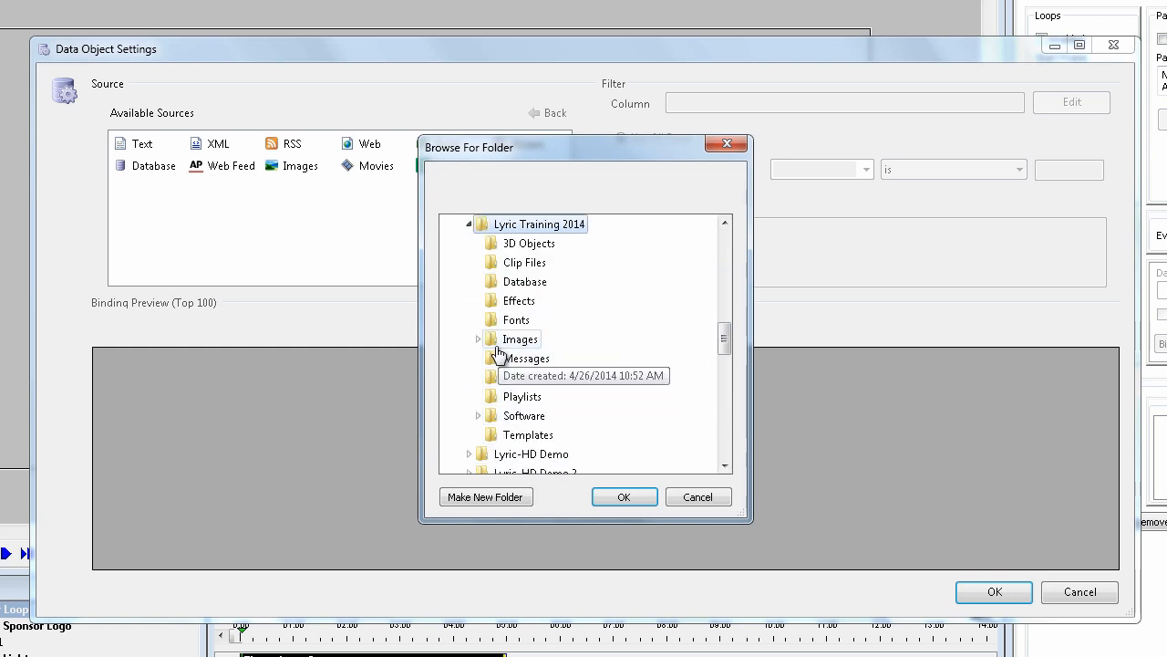
left_click(478, 338)
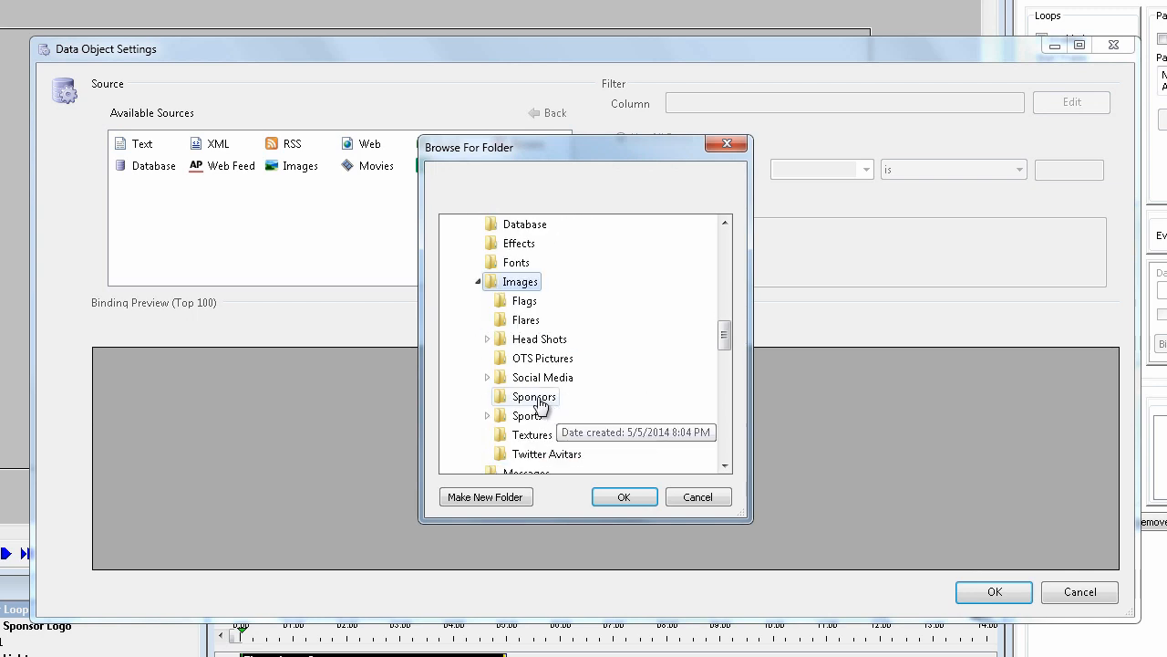
left_click(624, 496)
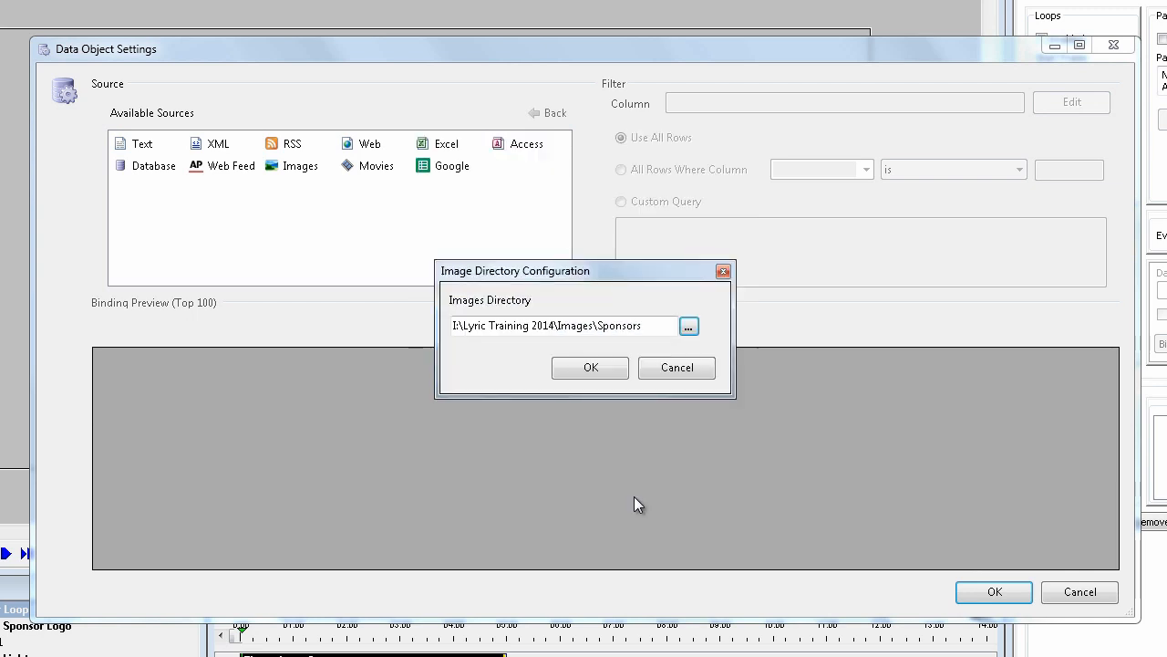
left_click(590, 368)
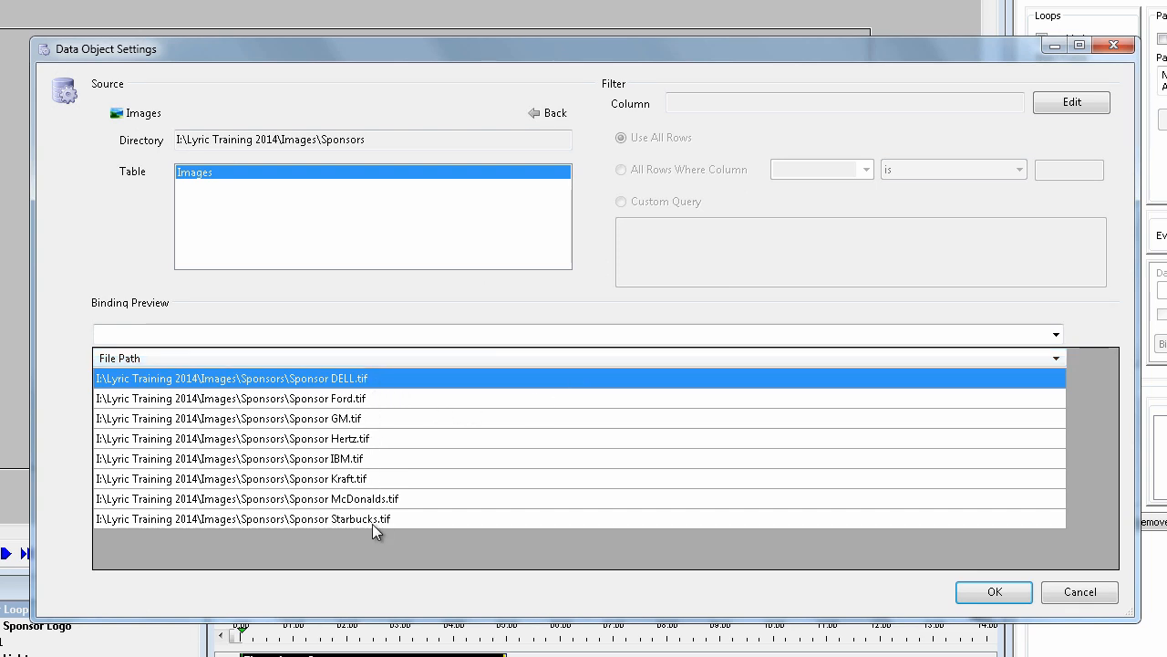
left_click(1056, 333)
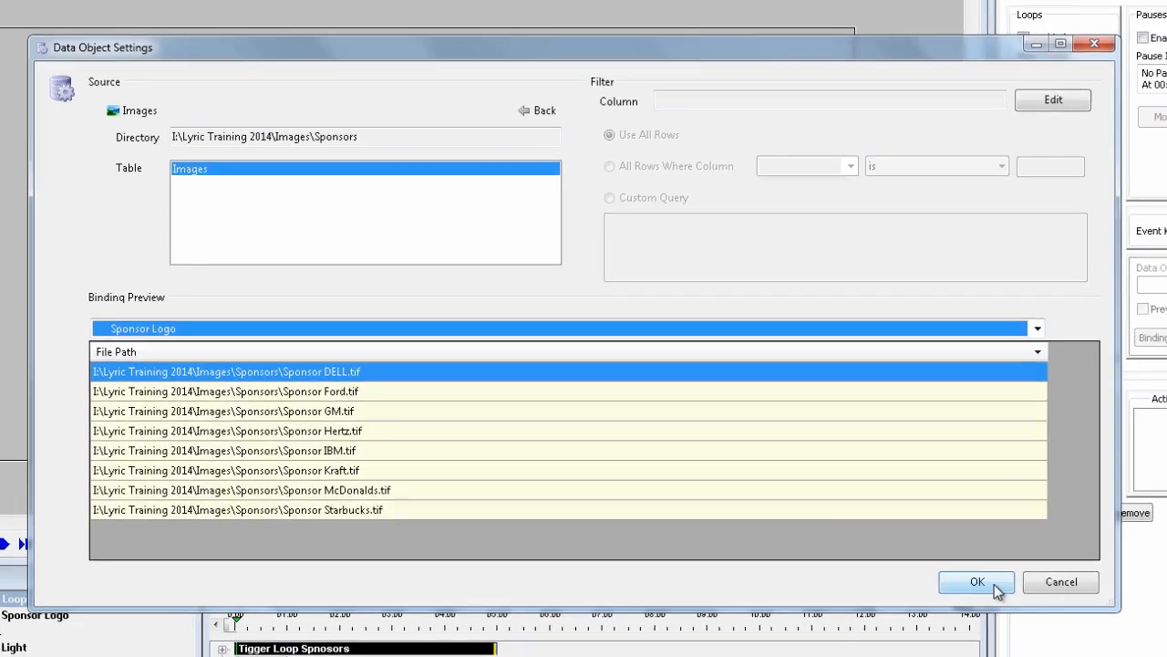
left_click(976, 581)
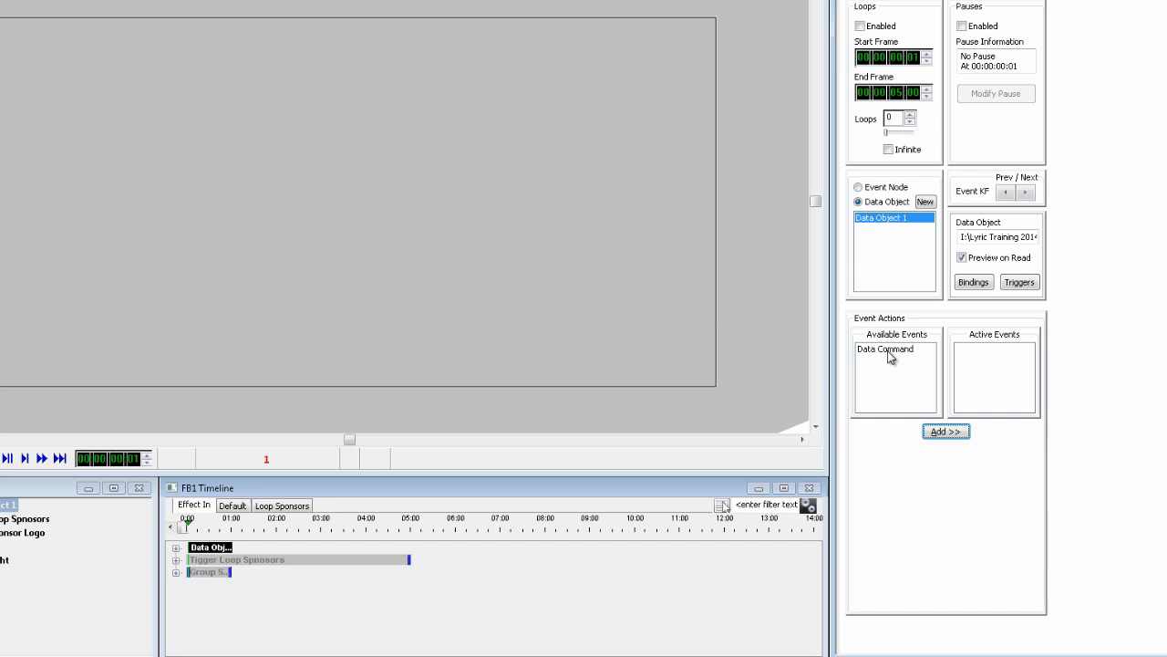
Step: Add a MoveFirst data command to the Effect In transition
left_click(946, 431)
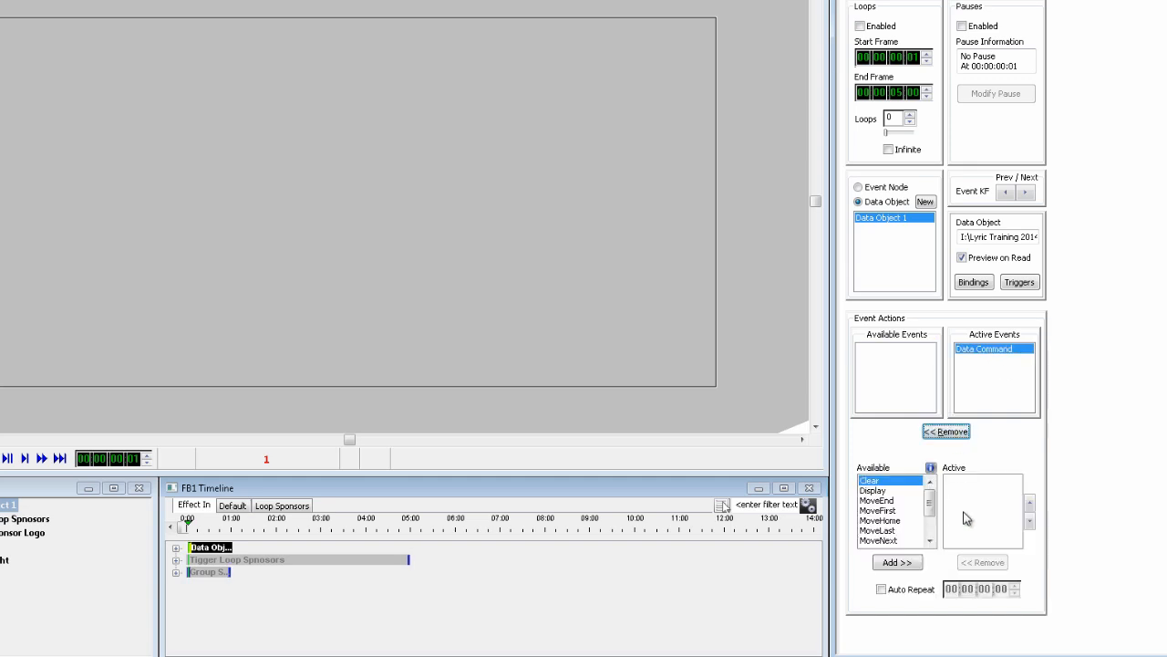
left_click(877, 510)
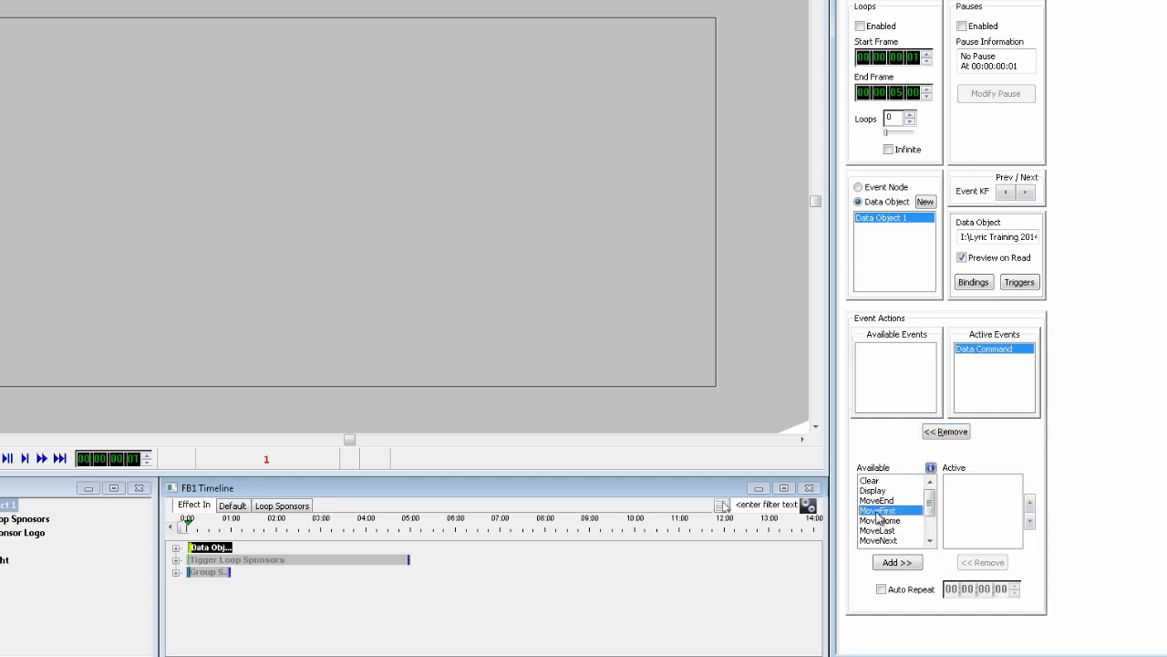
left_click(896, 562)
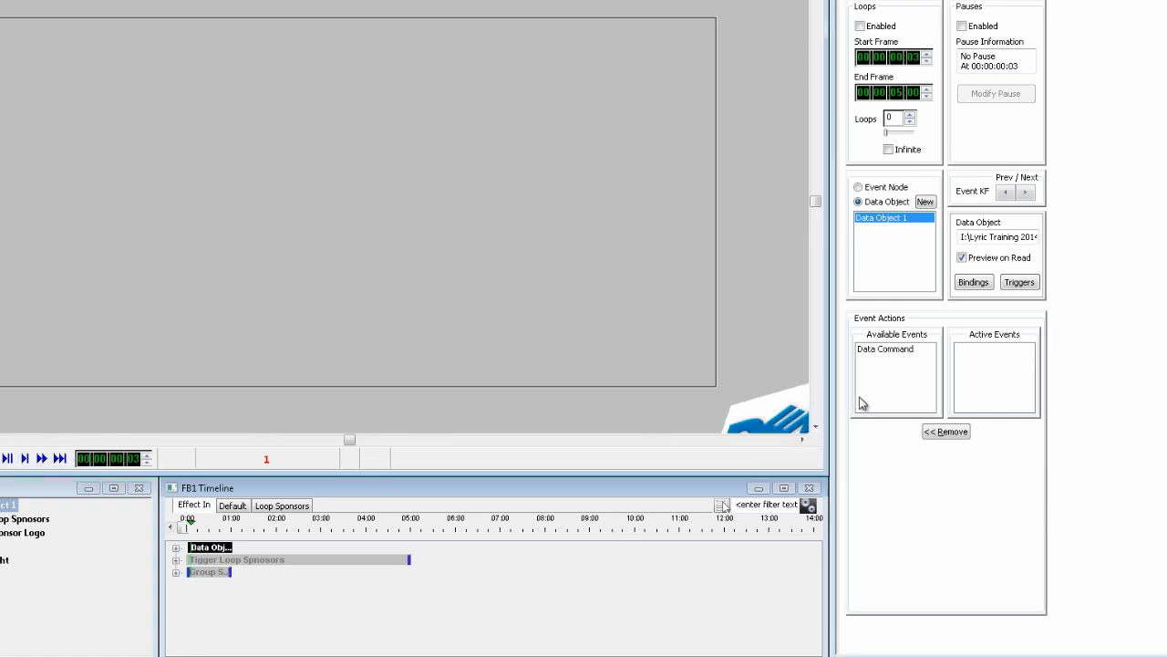
Step: Add a Display data command at a later frame, then view the Default timeline
left_click(885, 348)
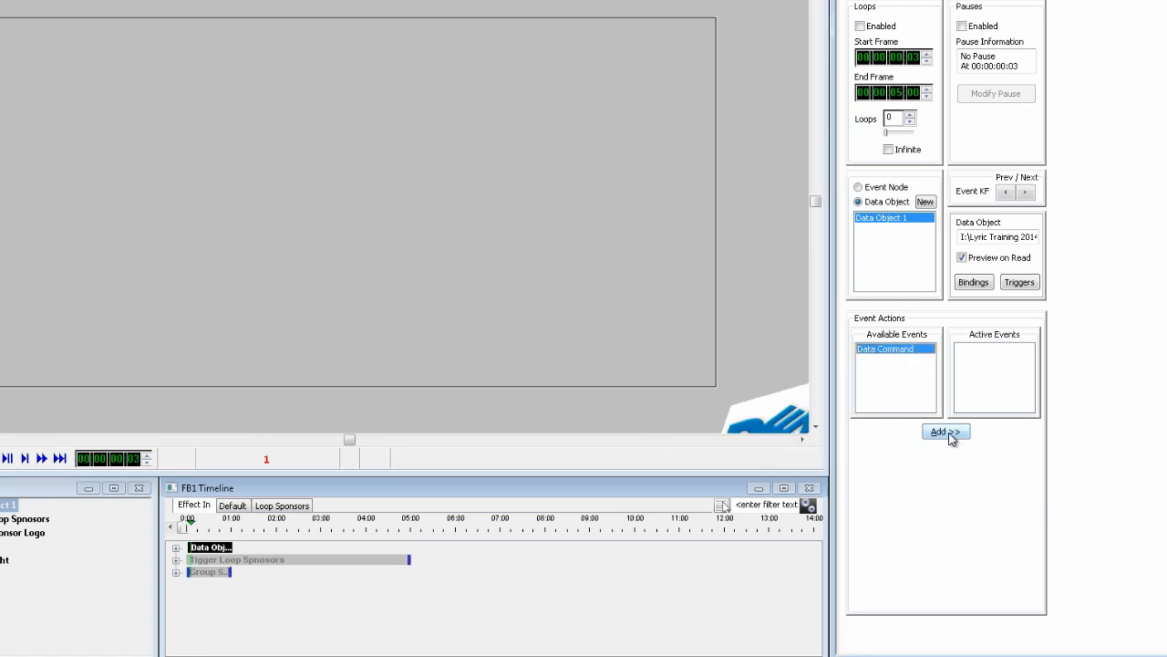
left_click(946, 431)
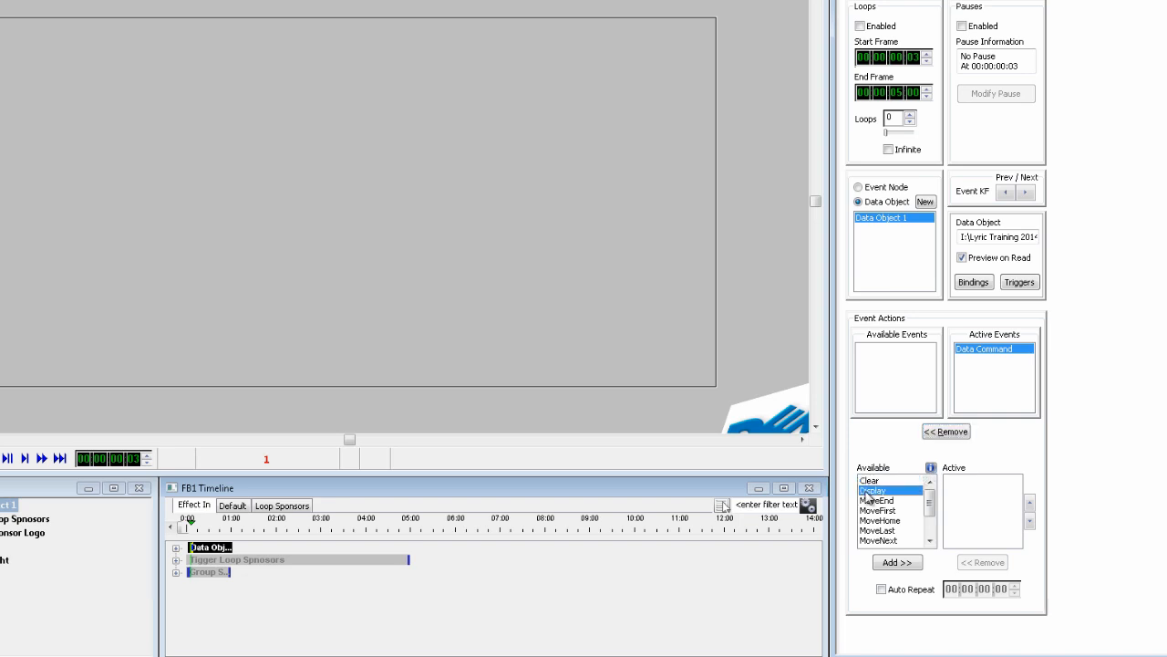
left_click(897, 561)
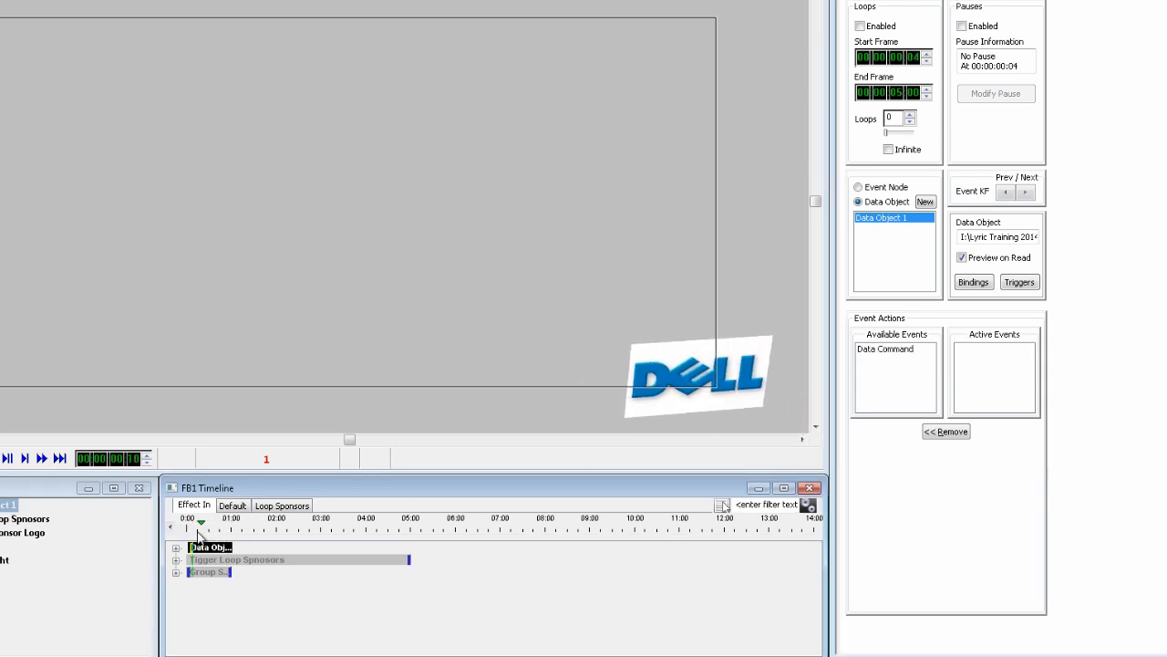
left_click(233, 504)
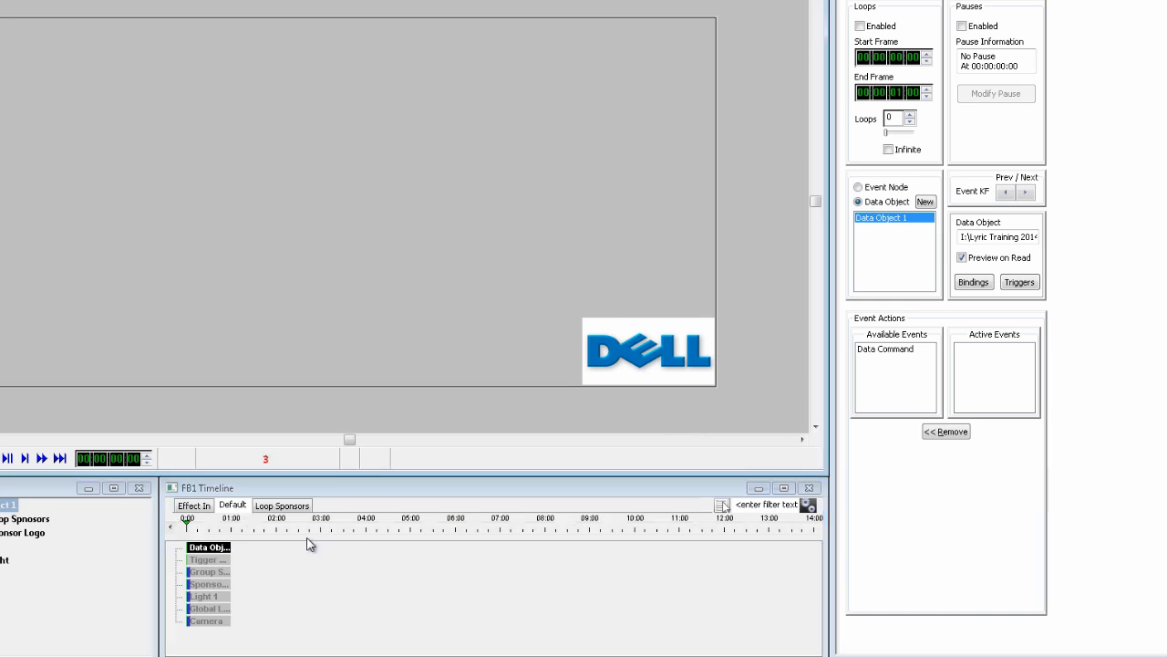
Step: Add a data command to Loop Sponsors, accepting Data Object 1 into the transition
left_click(282, 505)
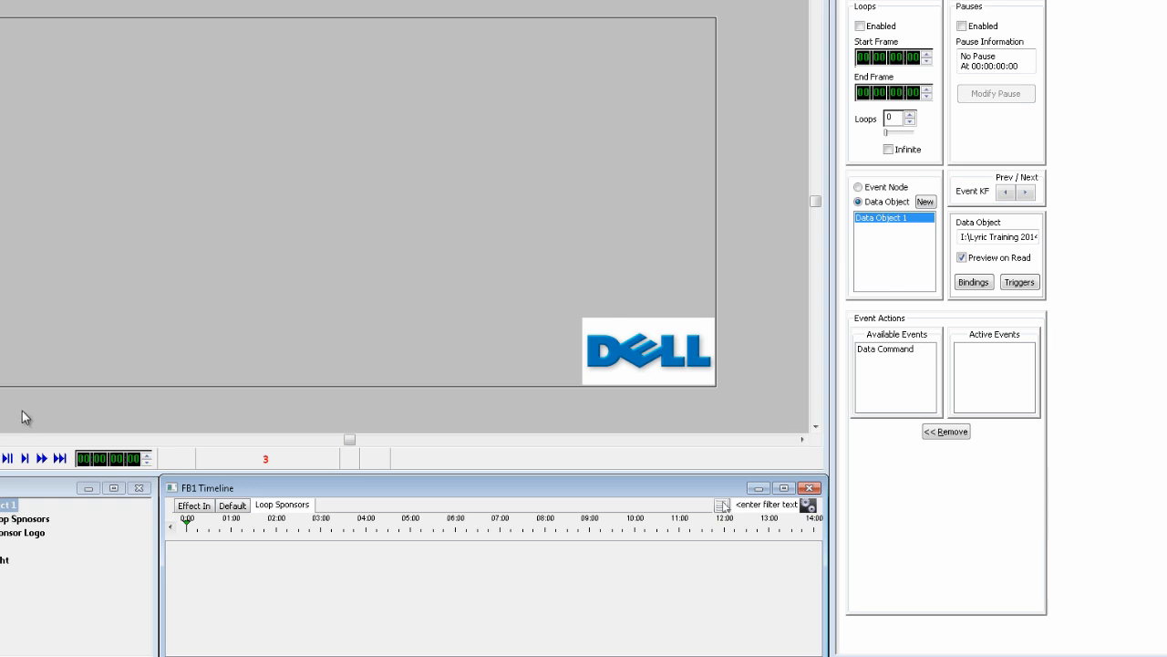
left_click(885, 348)
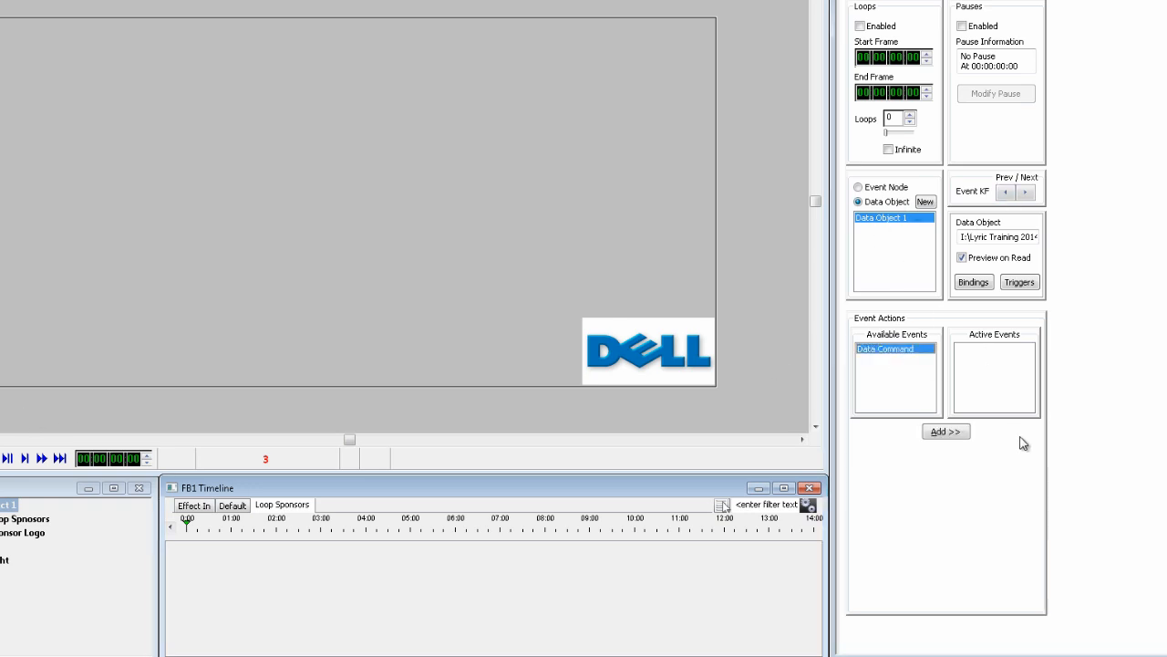
left_click(946, 431)
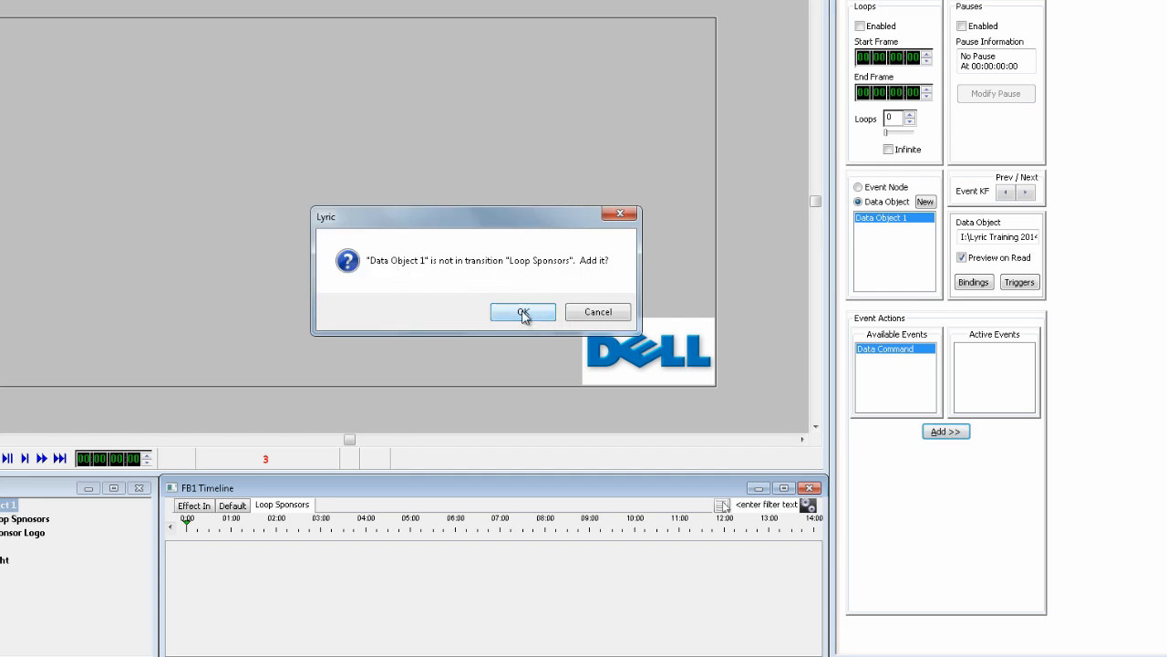
left_click(522, 312)
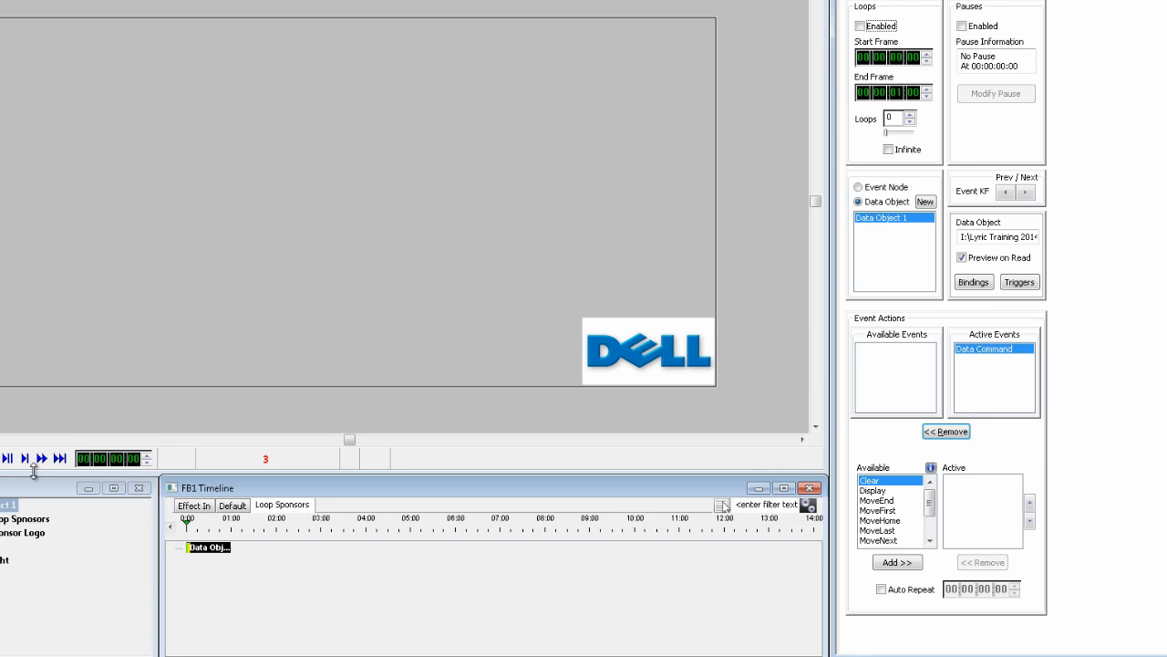
Step: Add MoveNext and Update commands, then a Display command at frame 3
left_click(946, 430)
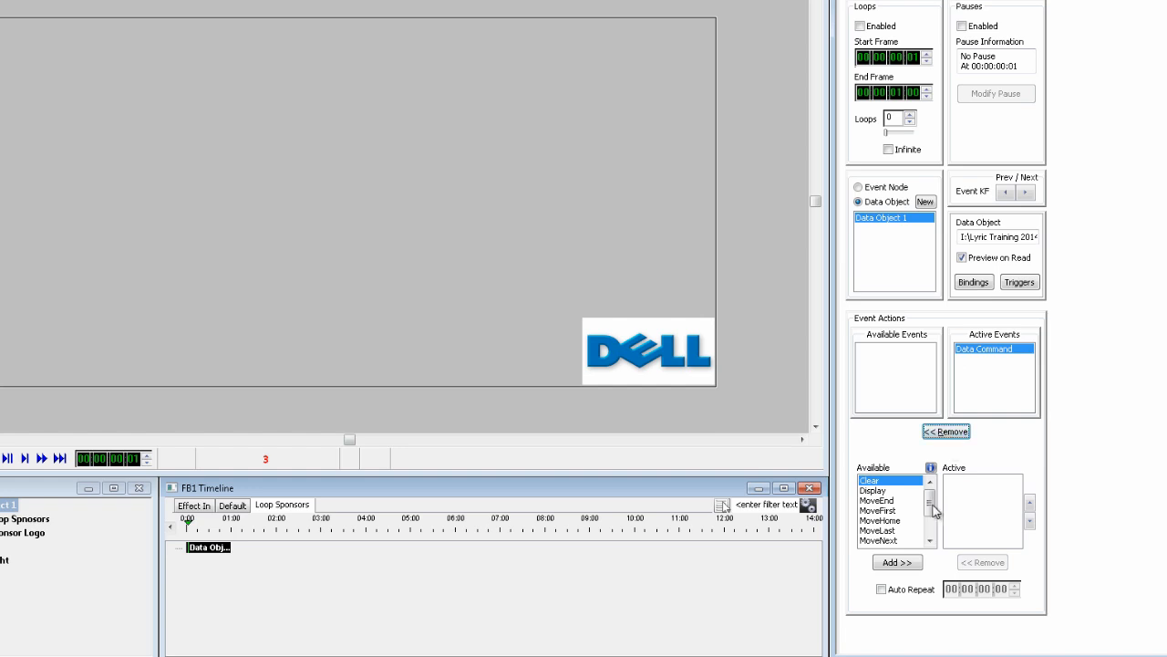
left_click(880, 540)
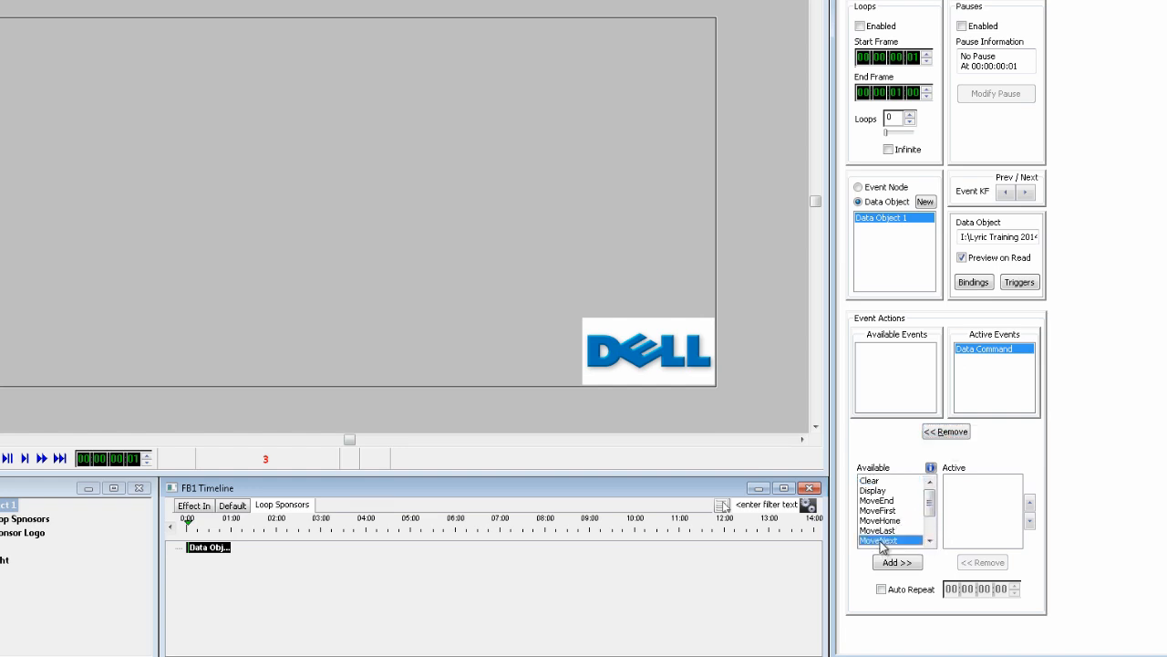
left_click(896, 561)
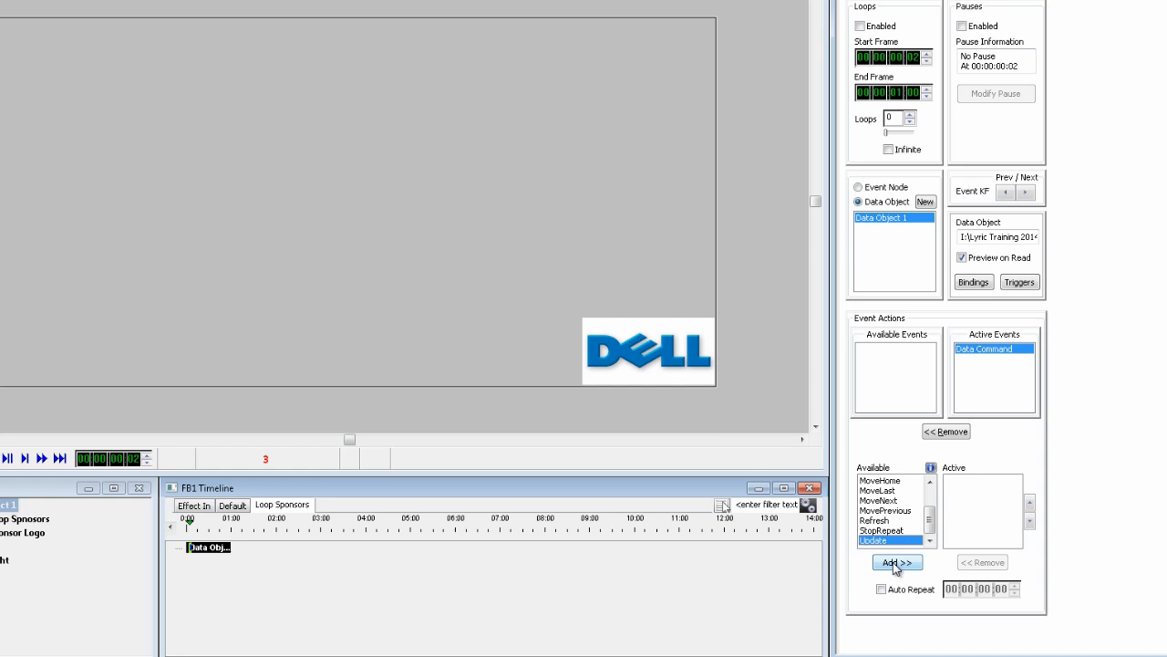
left_click(897, 562)
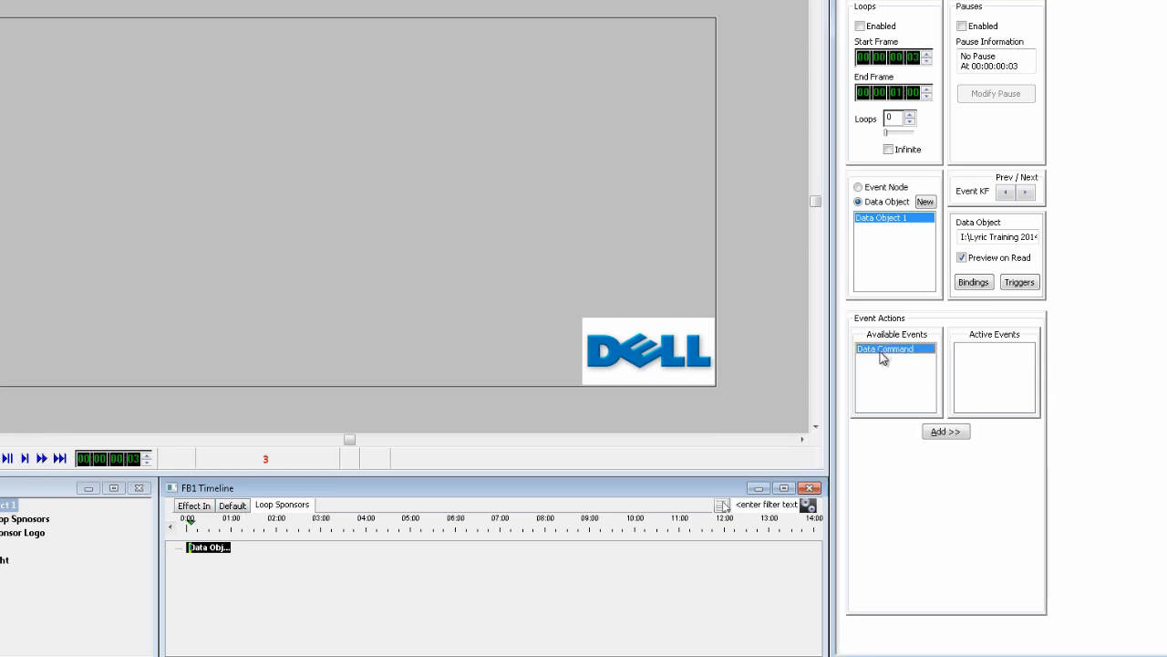
left_click(946, 431)
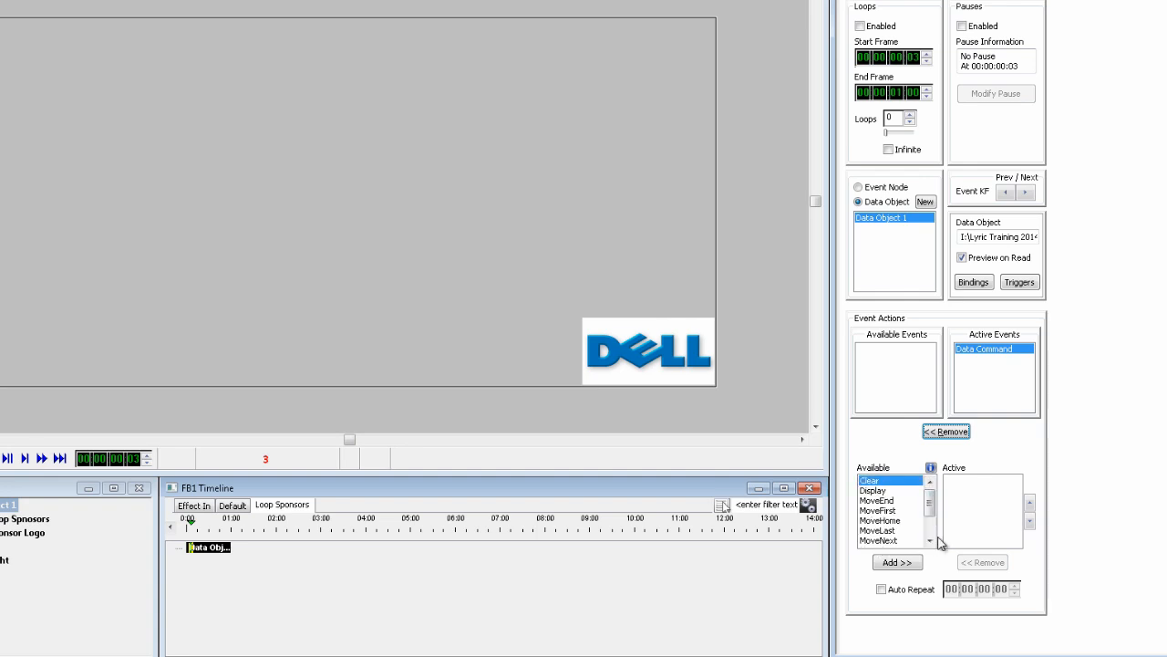
left_click(897, 561)
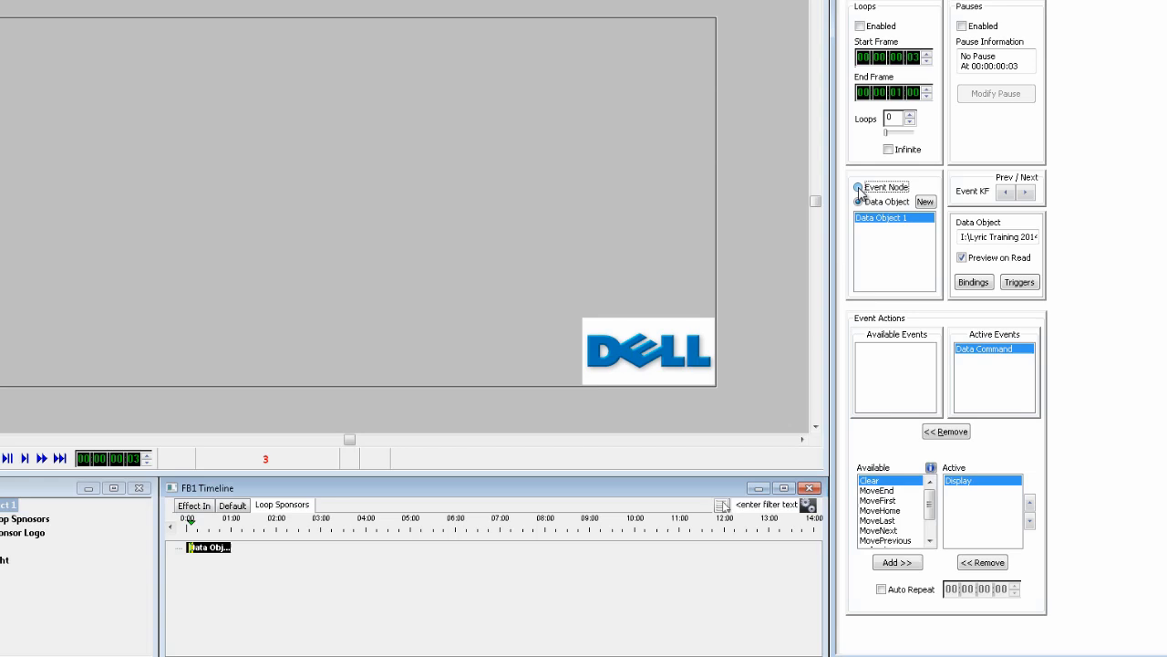
Step: Create event node Event 3 at 05:00 and add an available event to it
left_click(858, 187)
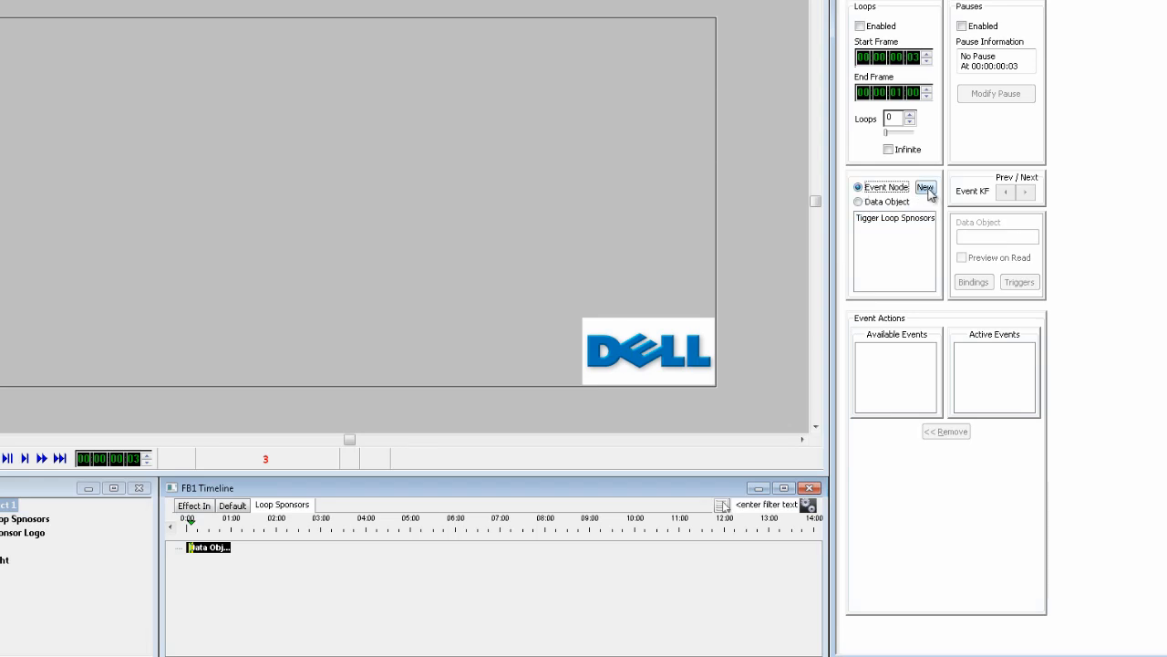
left_click(925, 187)
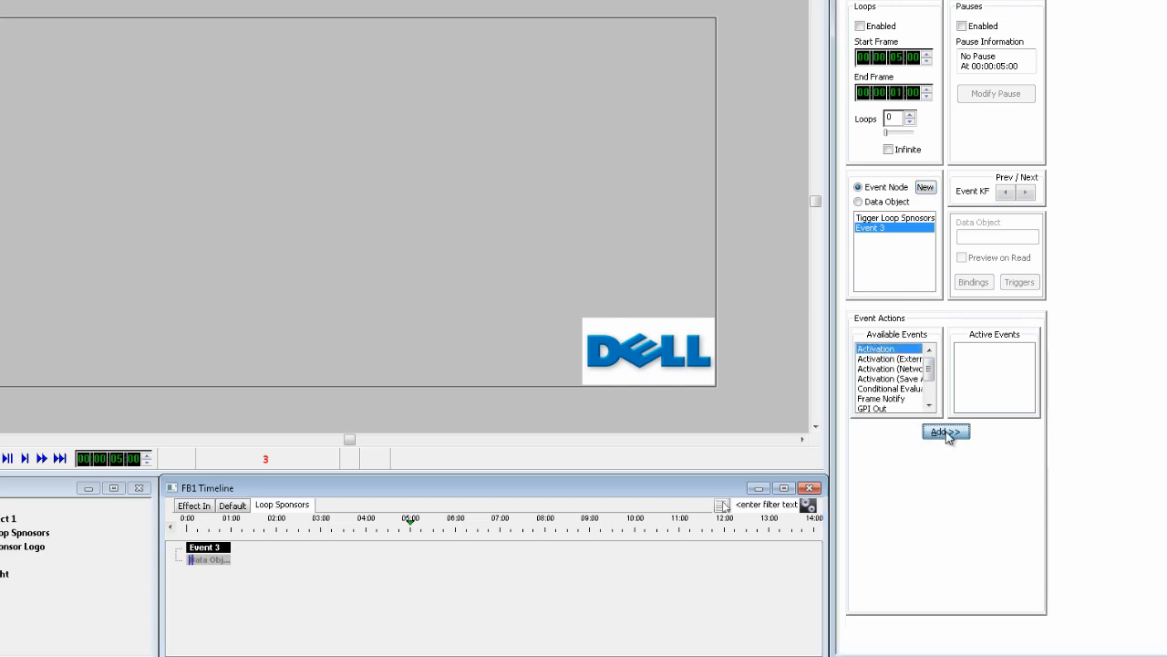
left_click(945, 431)
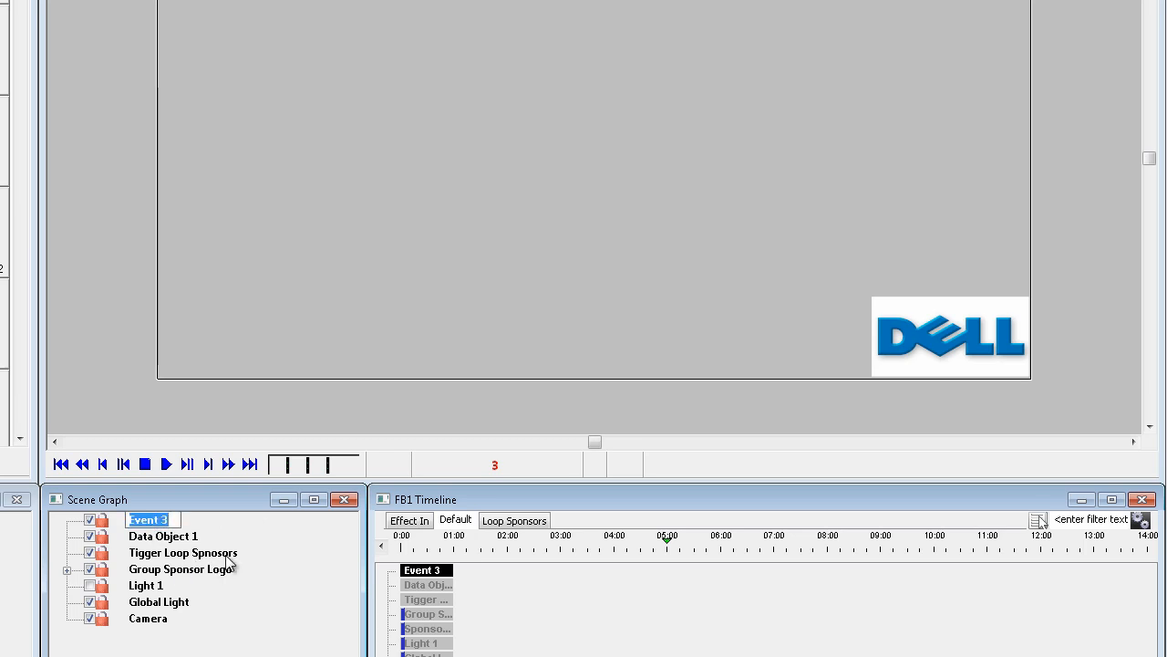
Step: Name the new events node 'Loop the Sponsors'
type("Loop the Sponsors")
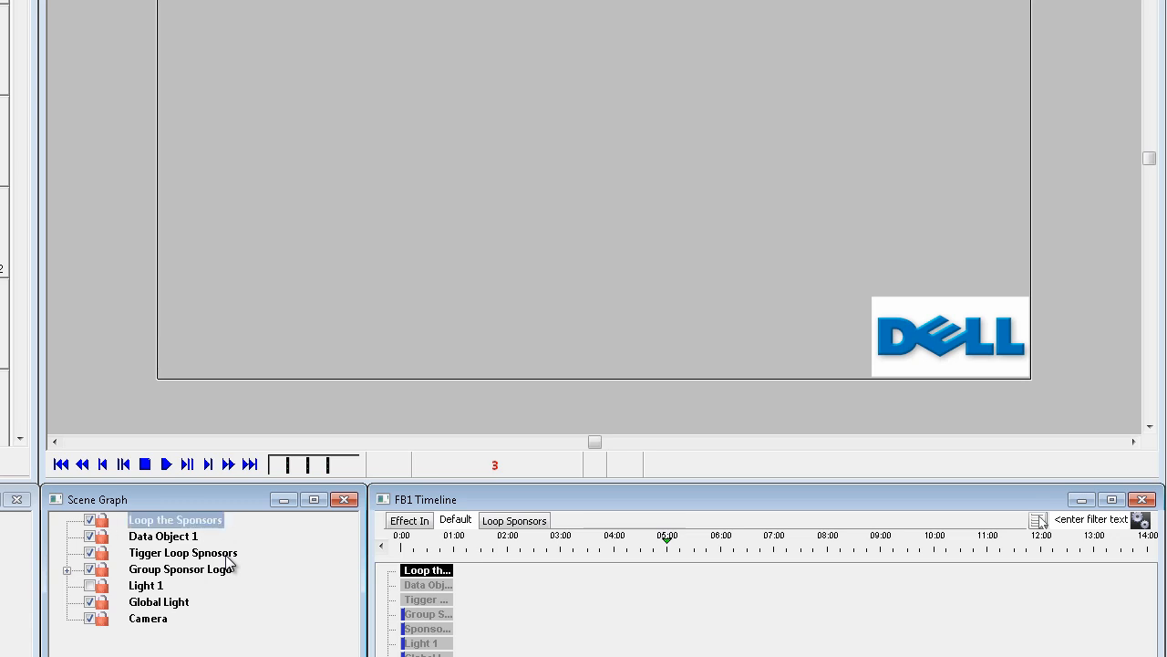
mouse_move(404, 448)
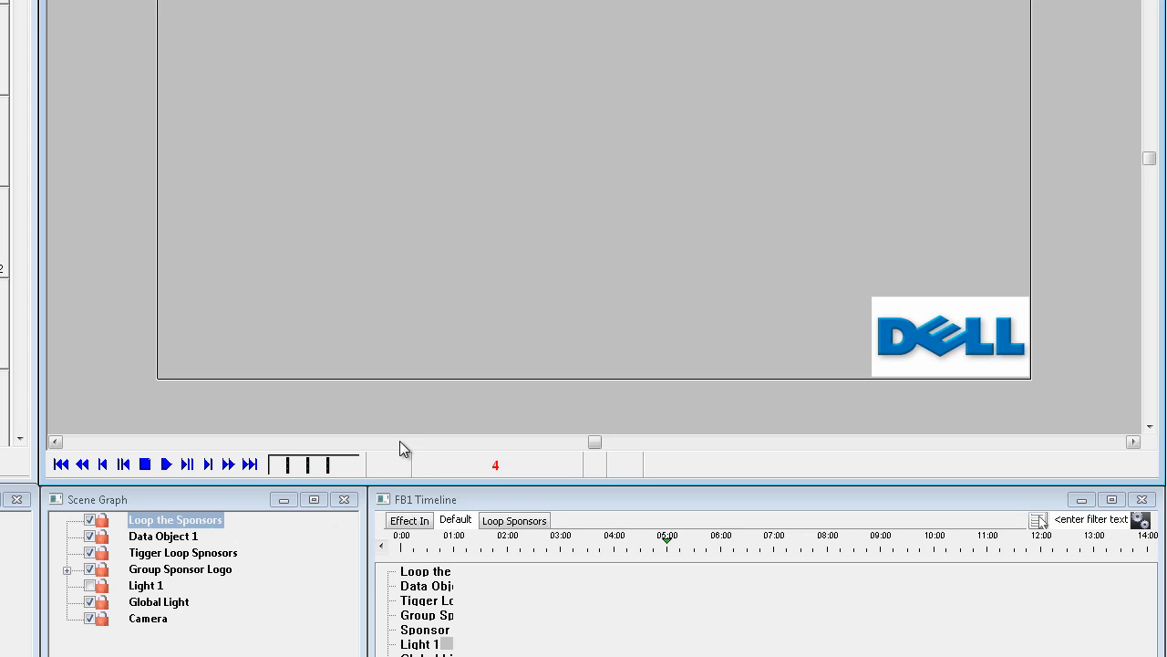
Step: Play the scene preview, watch the lower-right logo go DELL, Ford, GM, then stop
left_click(166, 465)
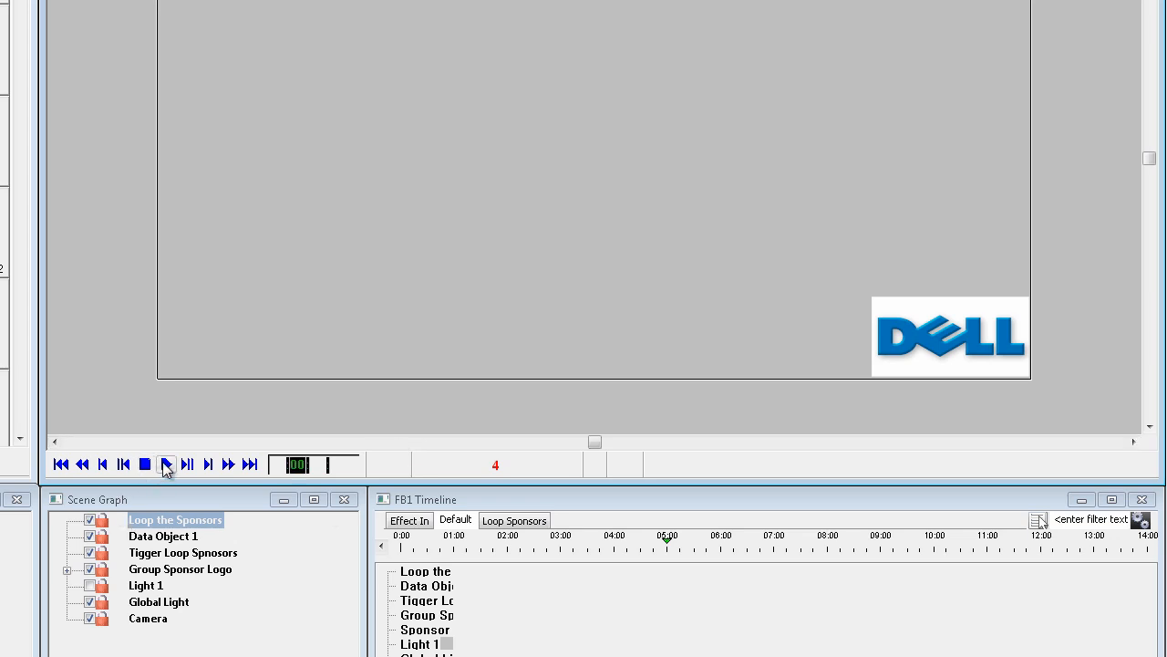
left_click(167, 464)
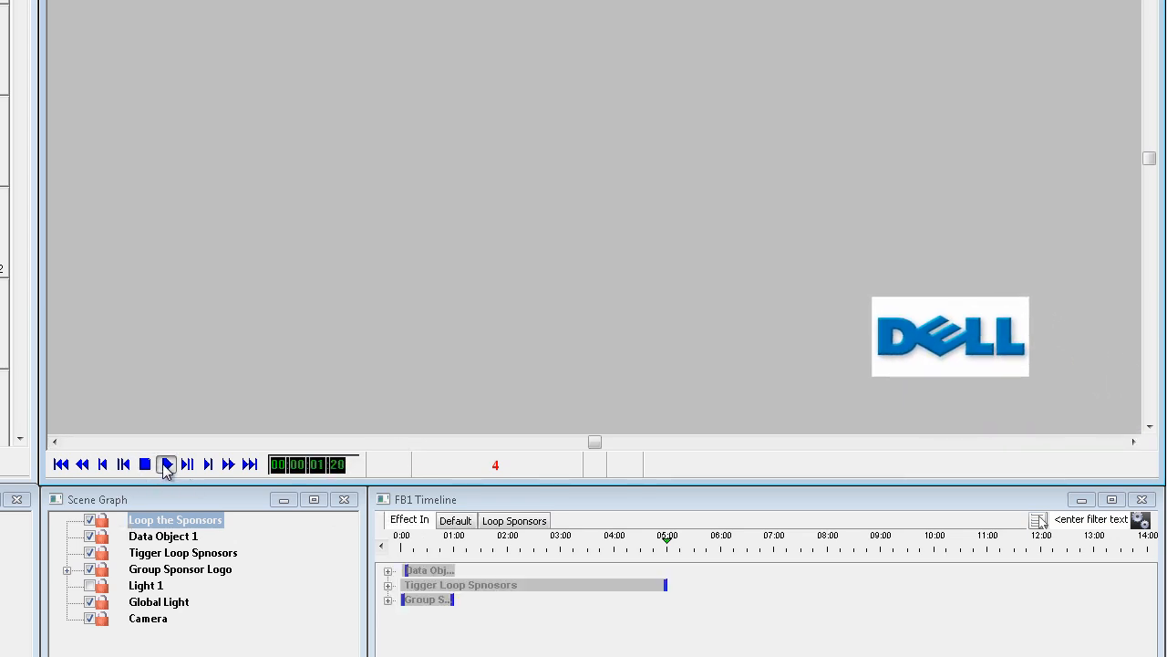
left_click(166, 464)
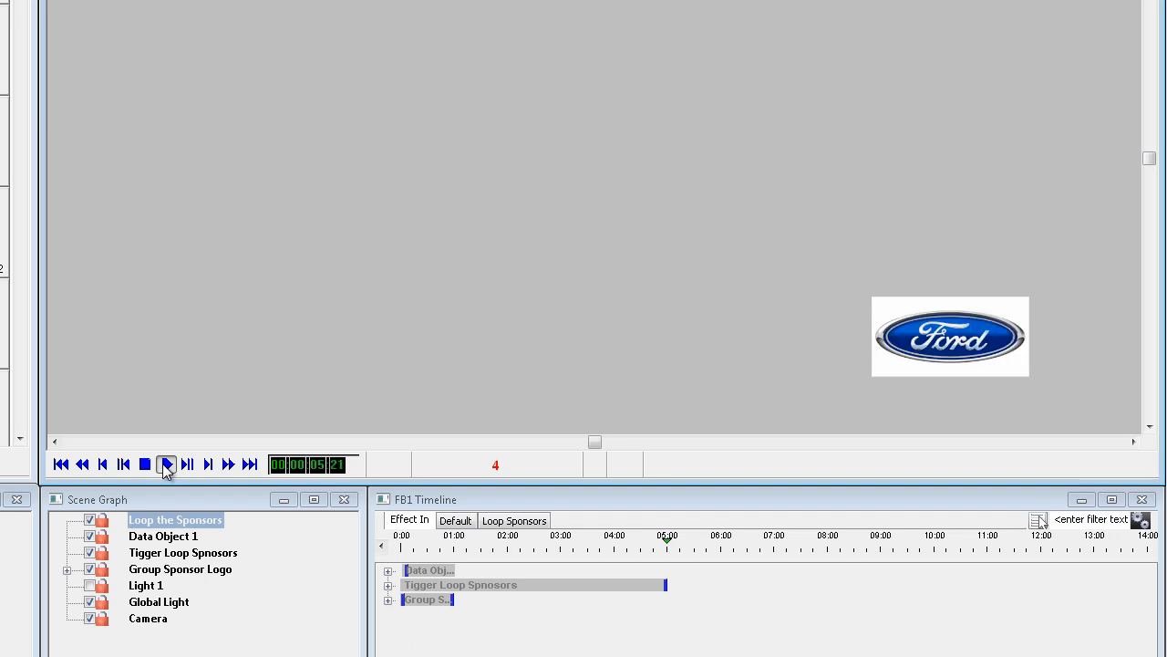
left_click(166, 464)
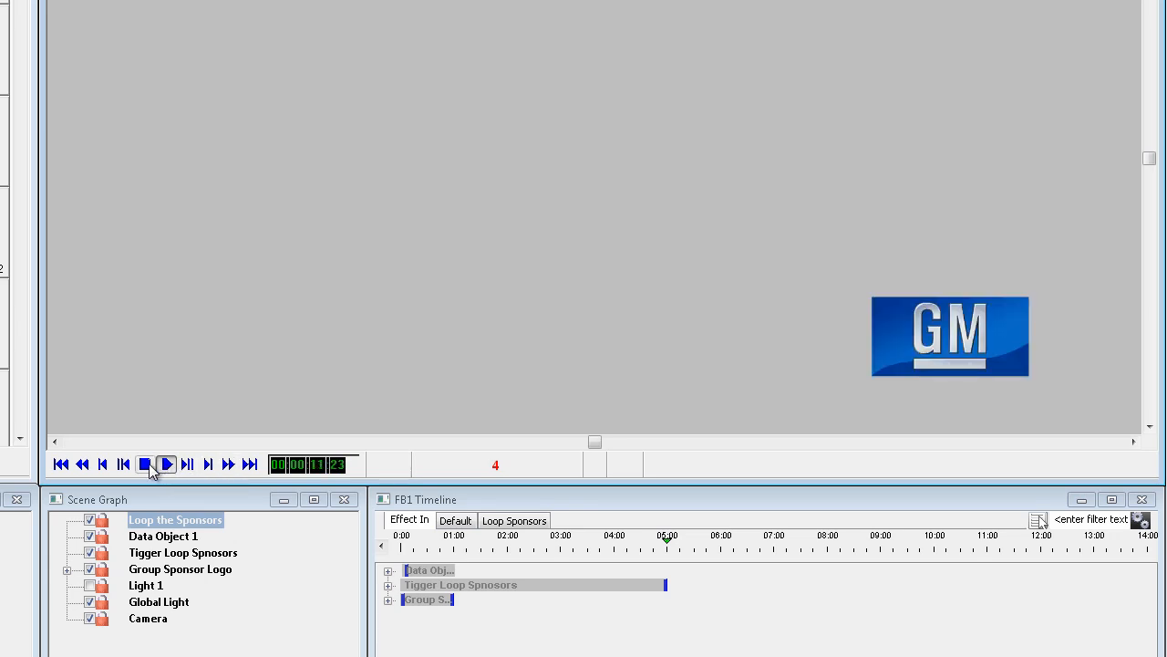
left_click(166, 465)
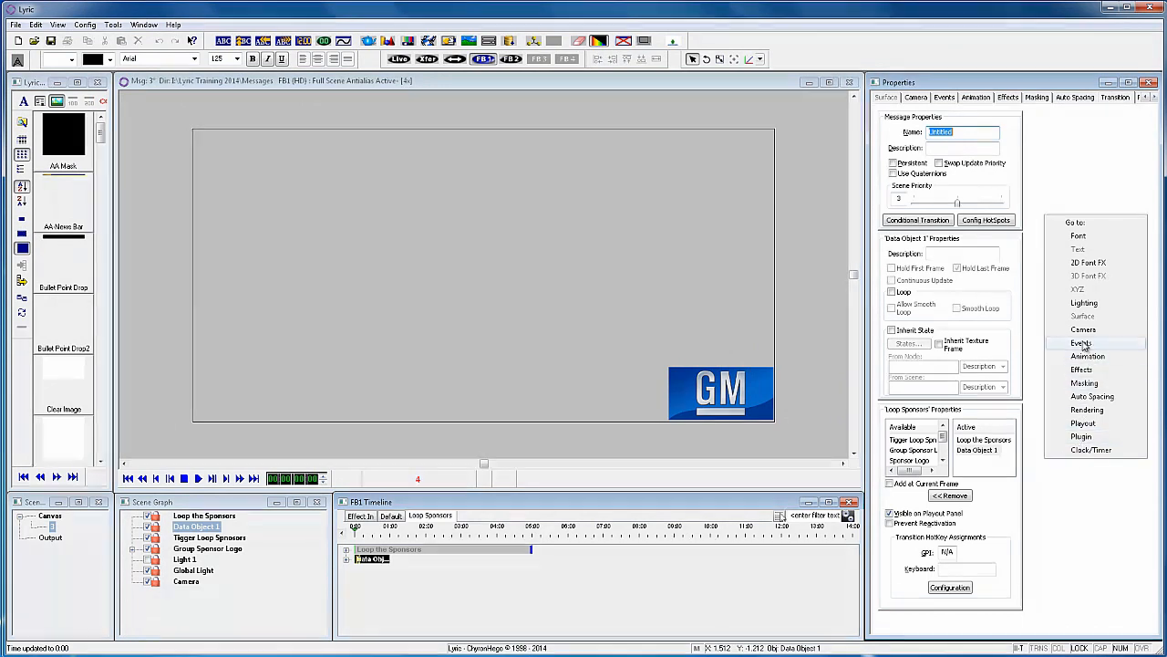
Step: Give Data Object 1 an End of Data trigger with a Data Command MoveFirst action
left_click(1081, 343)
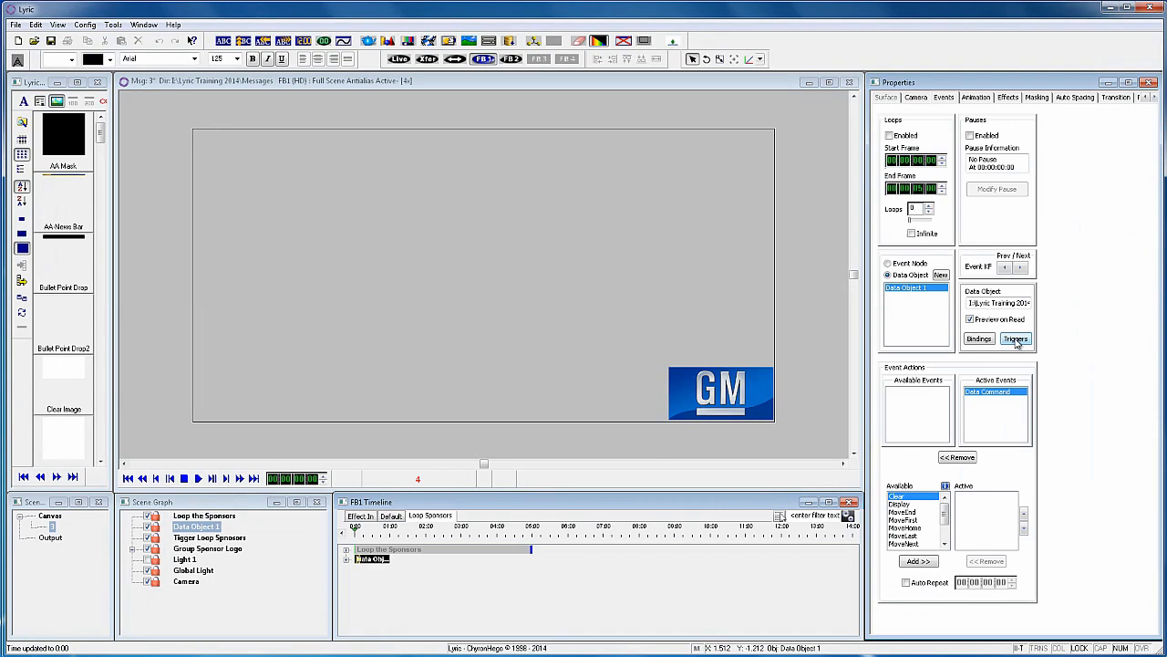
left_click(1015, 339)
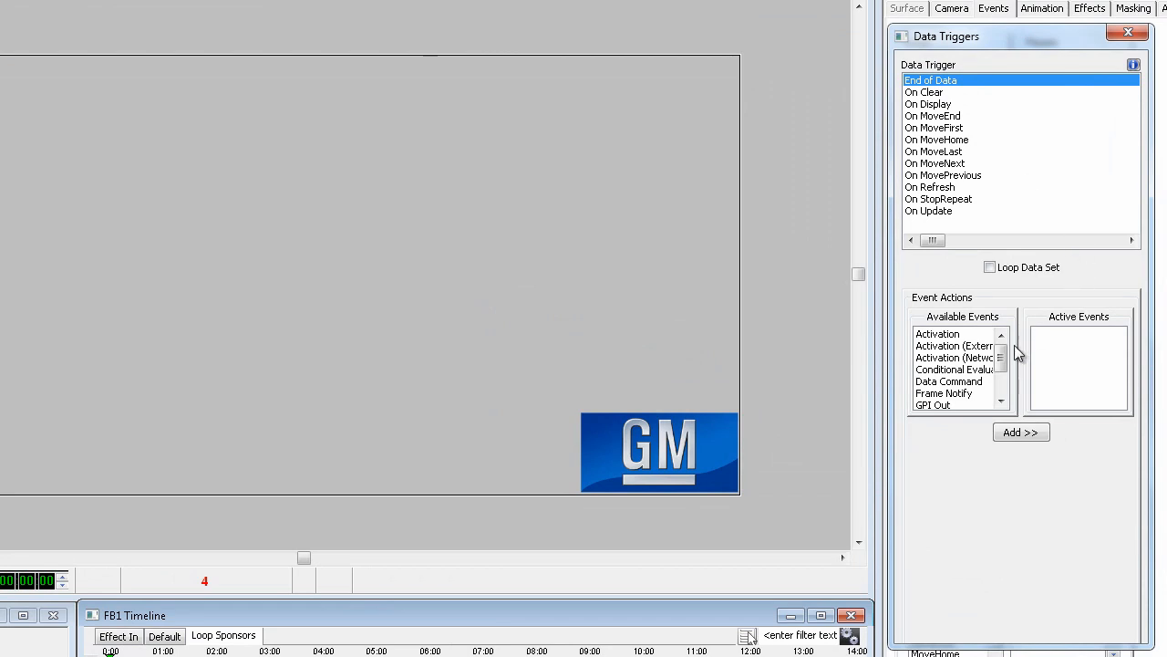
left_click(948, 381)
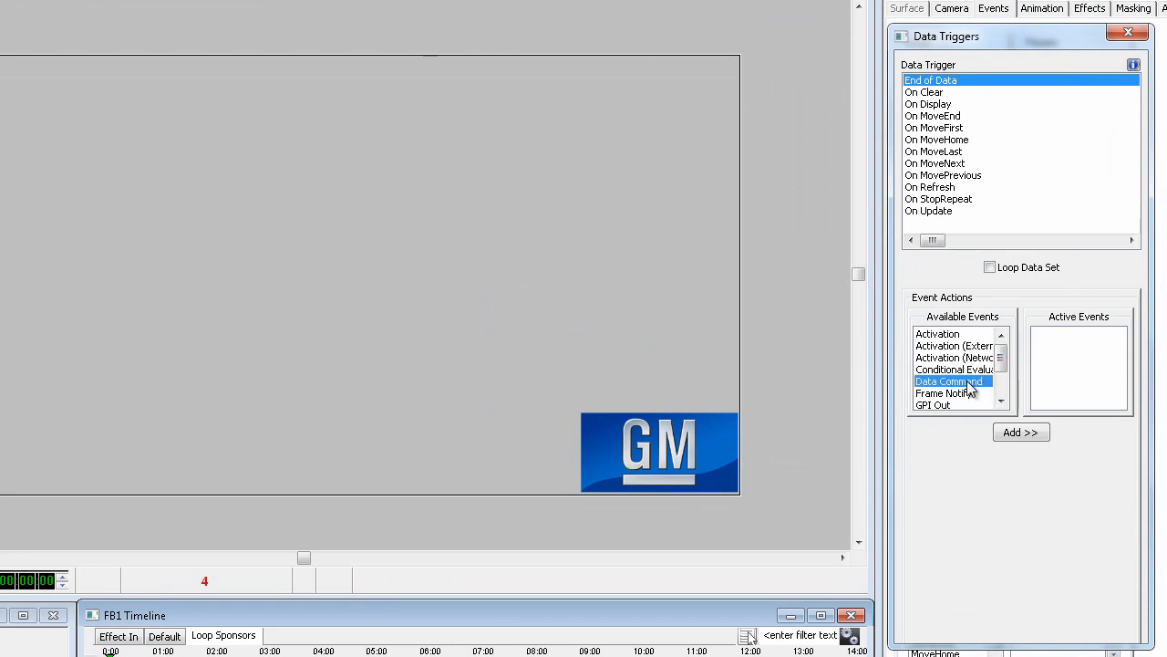
left_click(1020, 431)
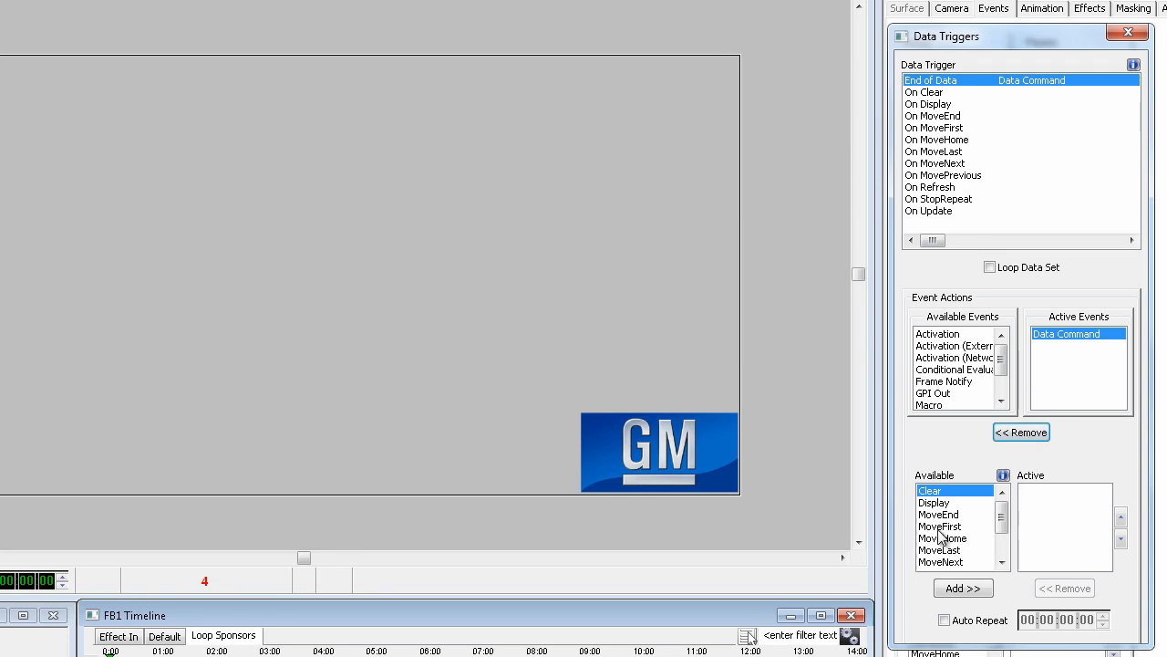
left_click(940, 525)
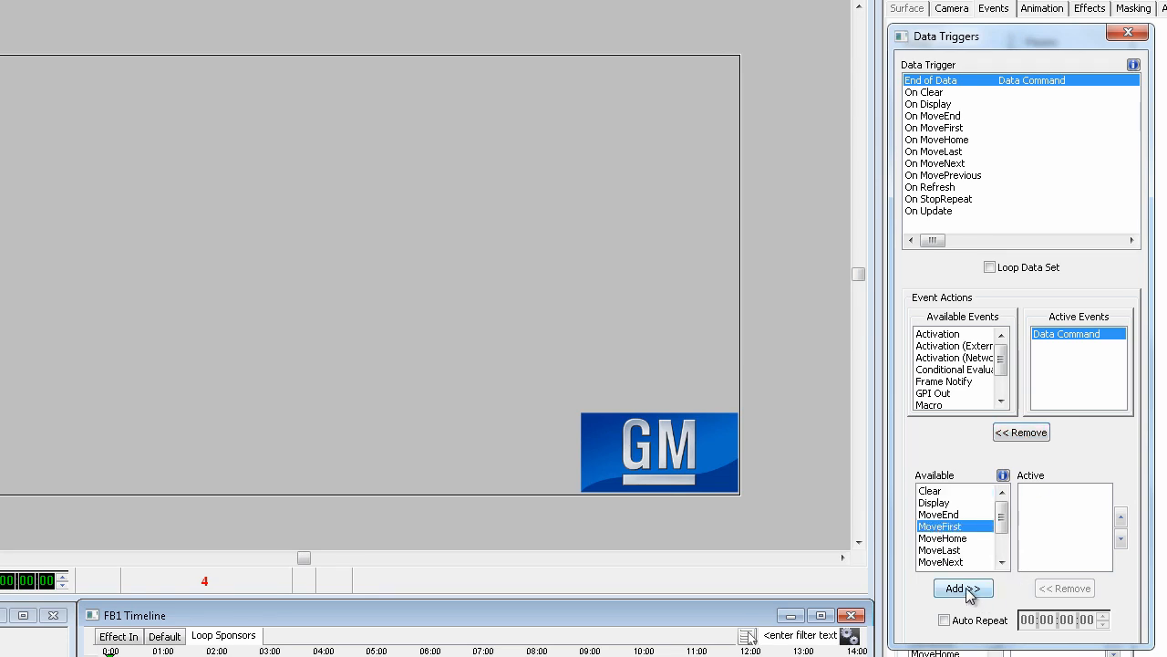
left_click(963, 588)
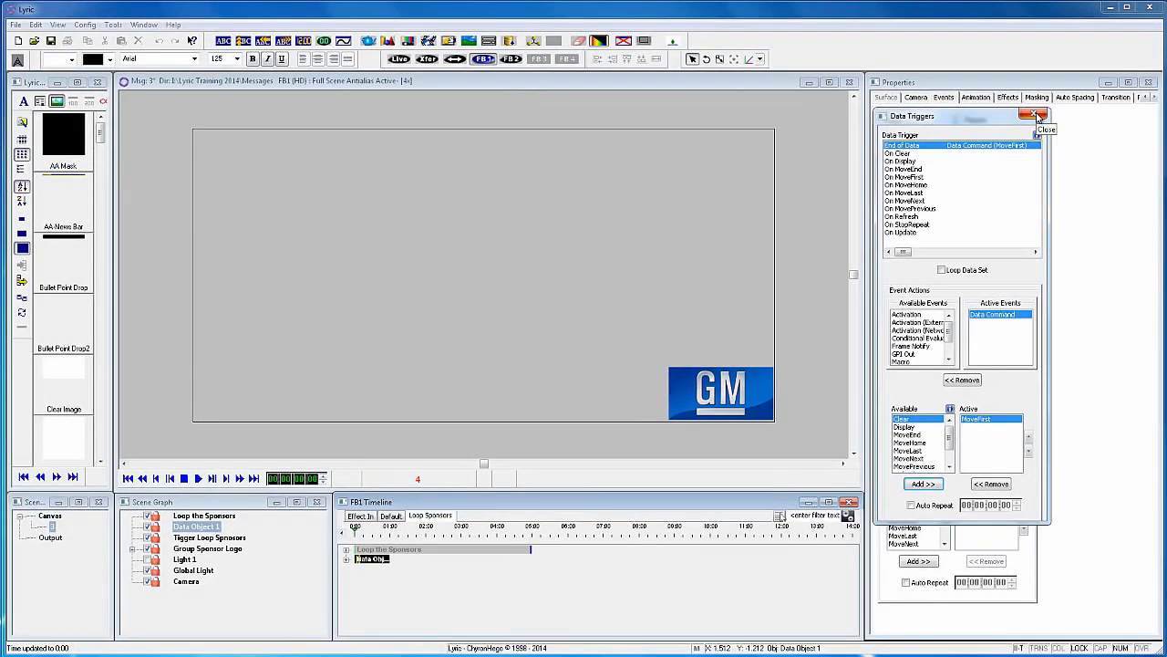
left_click(1040, 116)
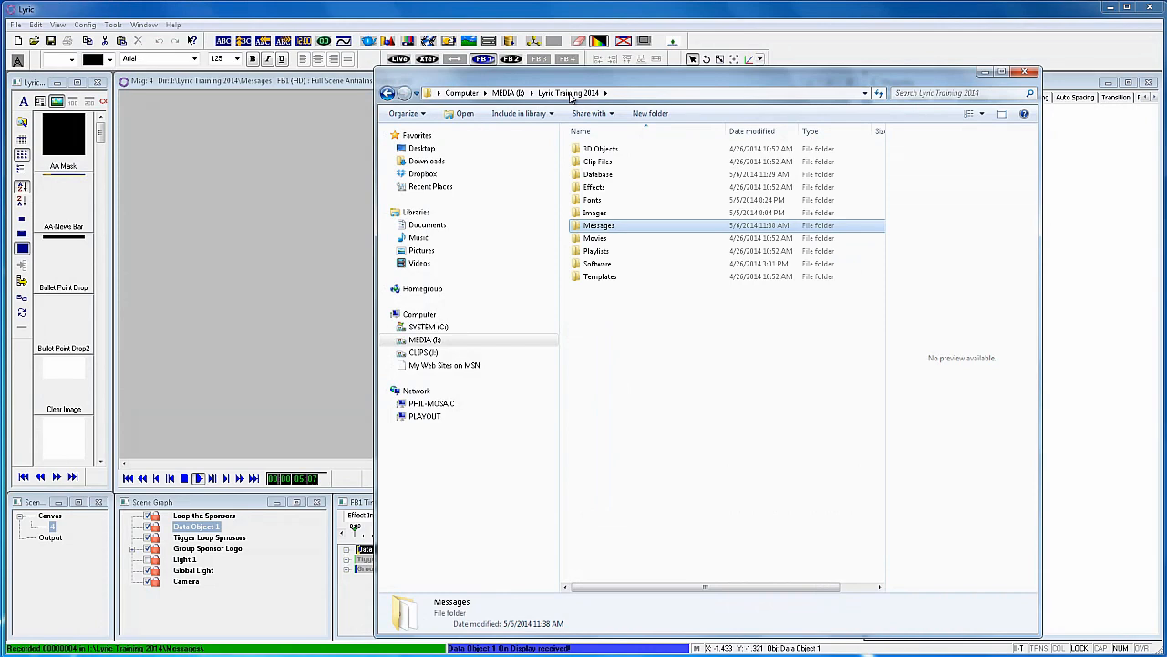
Step: Browse the eight sponsor .tif logos in Images > Sponsors, then close Explorer
double_click(594, 213)
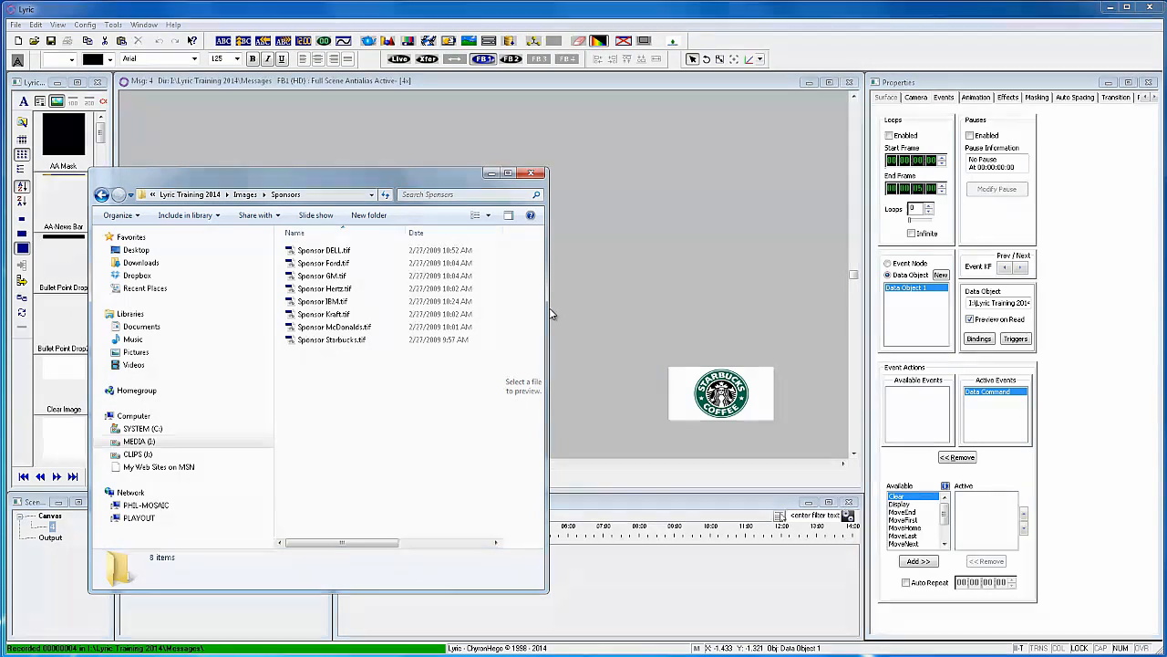
double_click(324, 250)
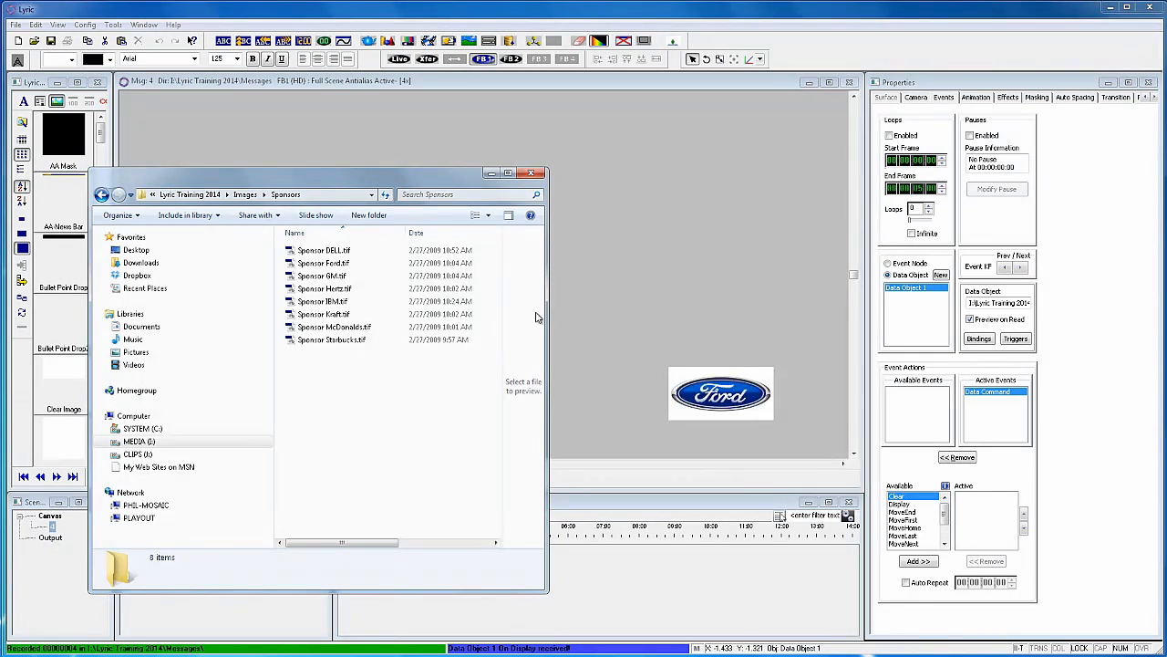
left_click(537, 174)
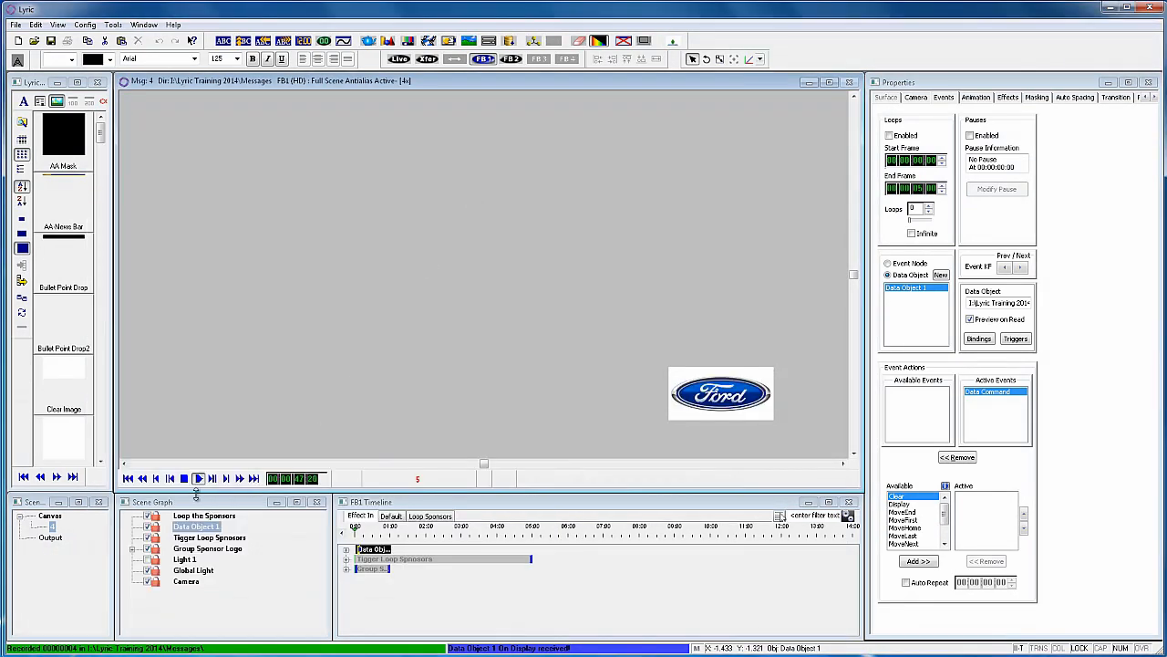
Step: Select Group Sponsor Logo and view its Surface texture settings showing the Dell logo
left_click(198, 478)
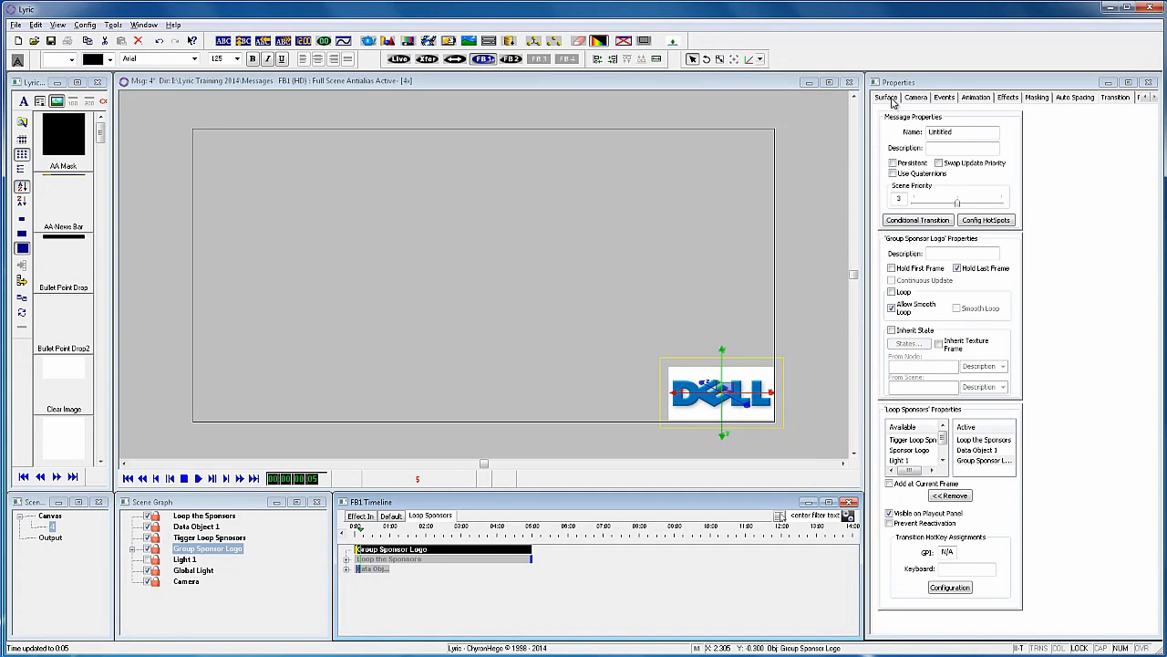
left_click(885, 98)
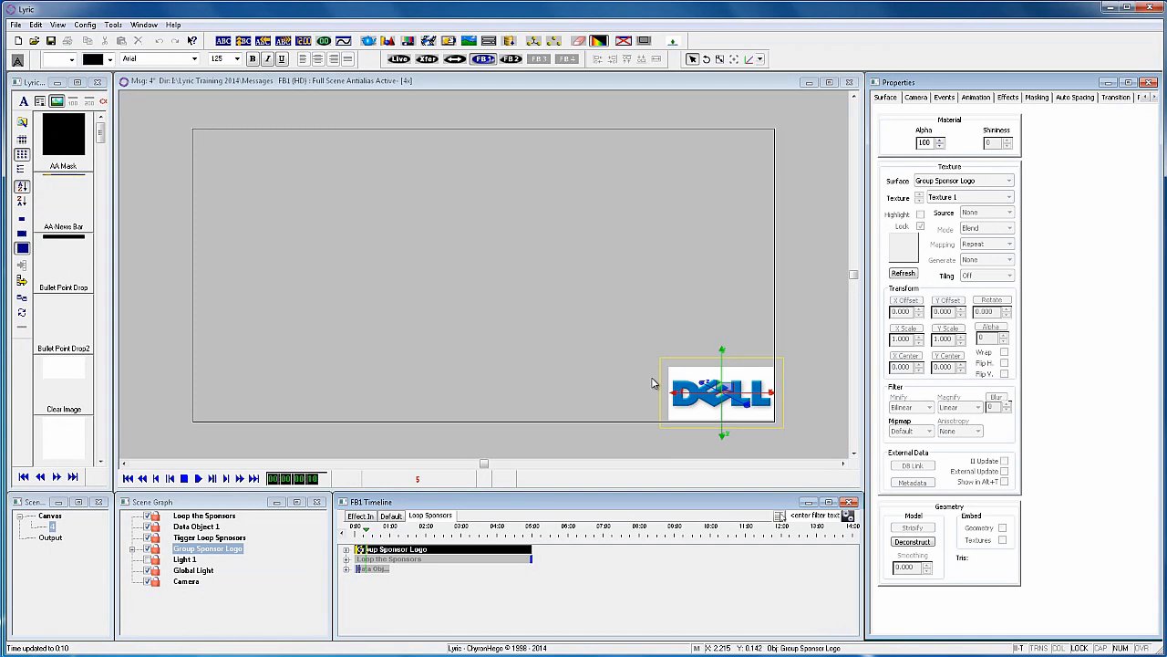
mouse_move(371, 569)
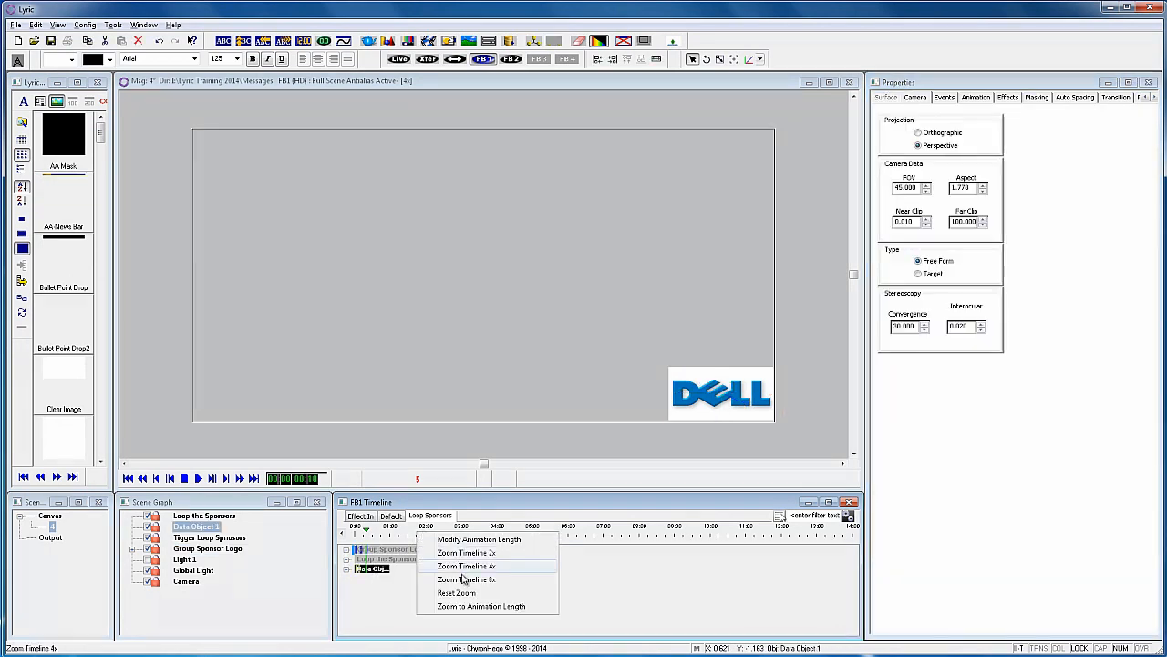
Step: Zoom the timeline 4x, select Data Object 1, and replay the scene
left_click(466, 566)
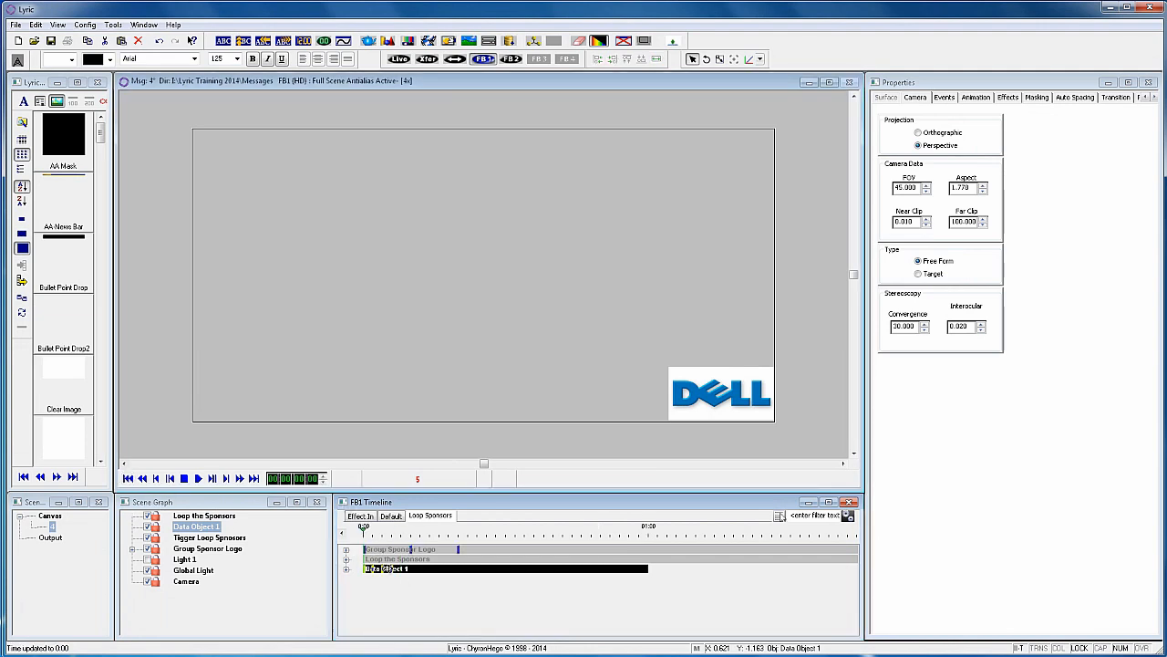
mouse_move(807, 437)
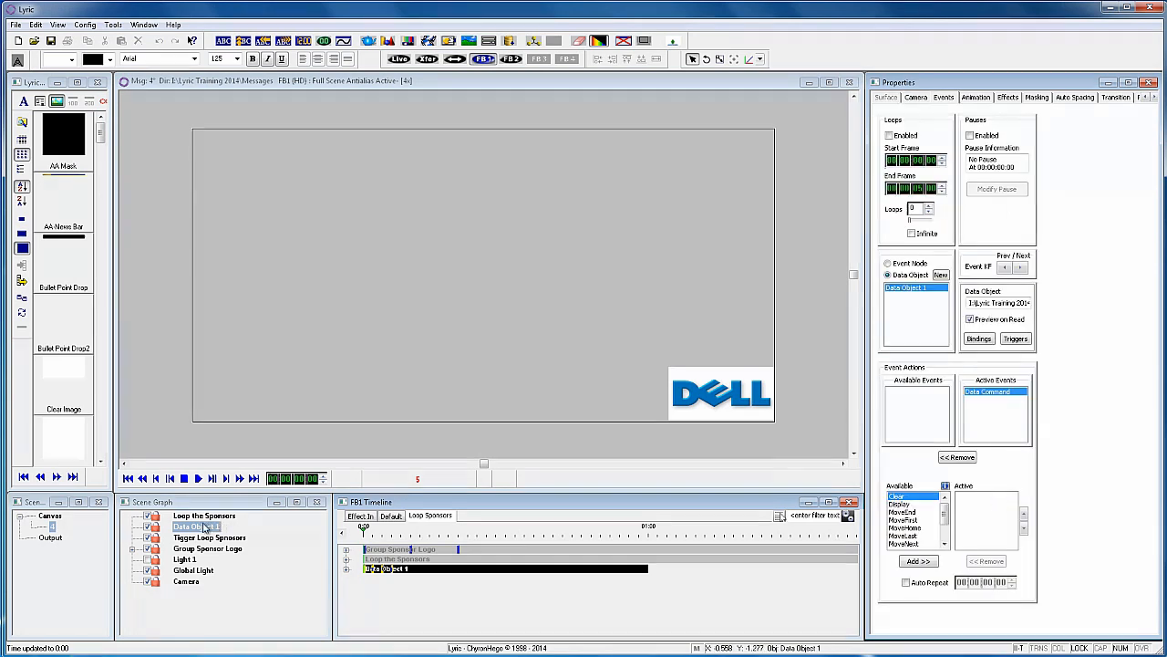
left_click(212, 477)
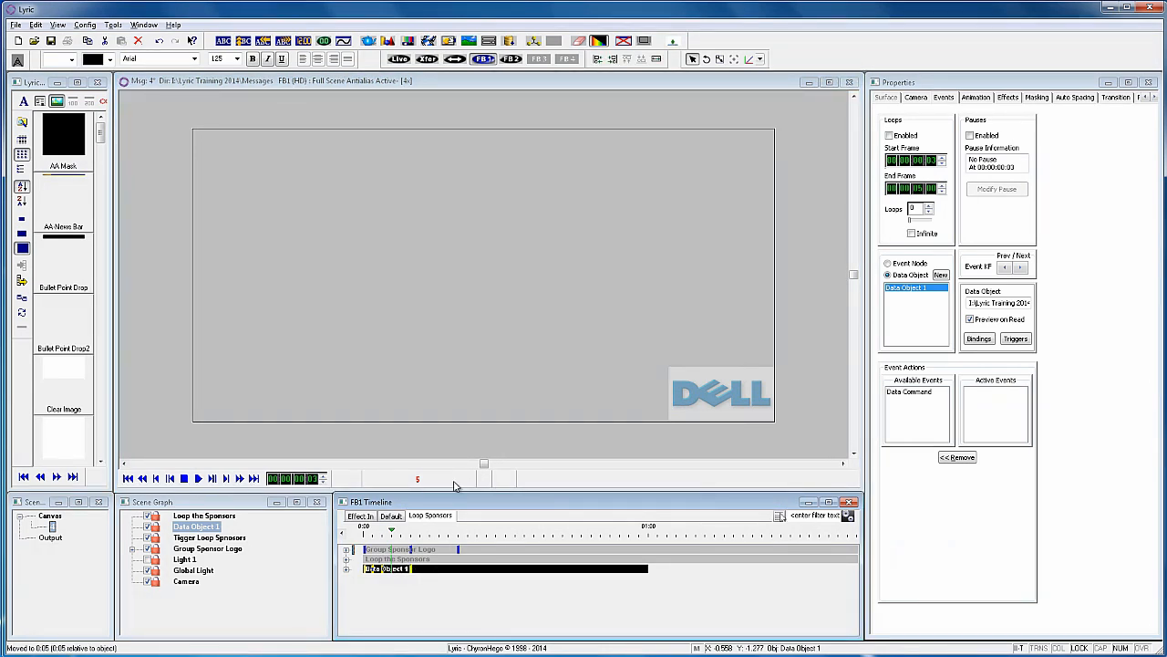
mouse_move(468, 506)
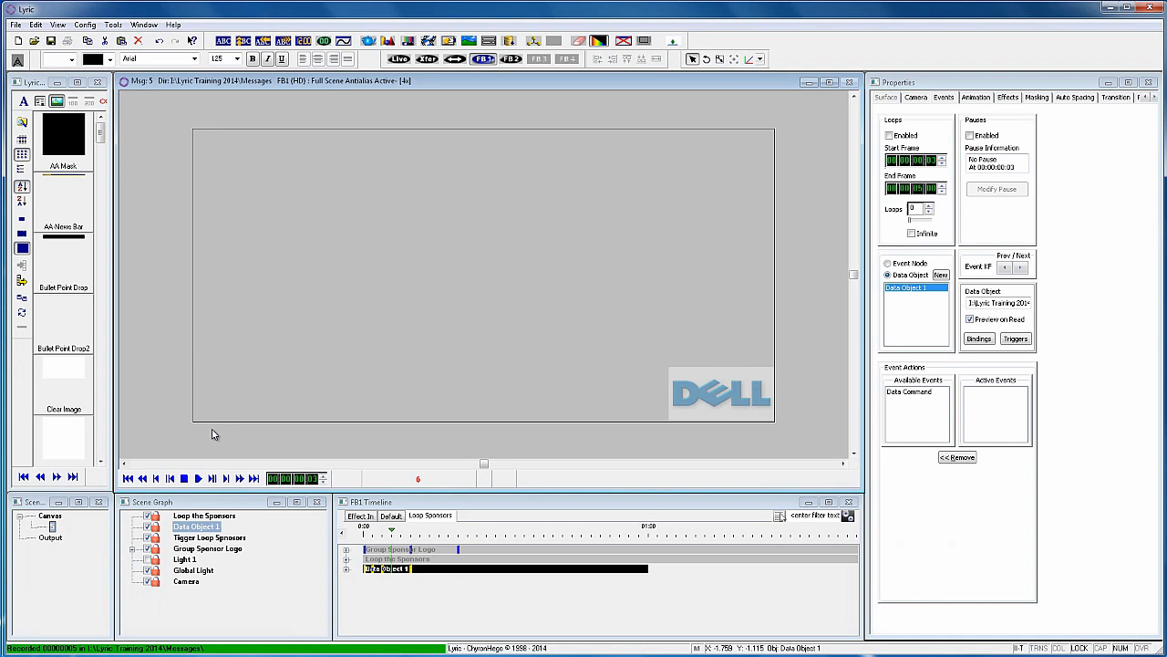
left_click(198, 478)
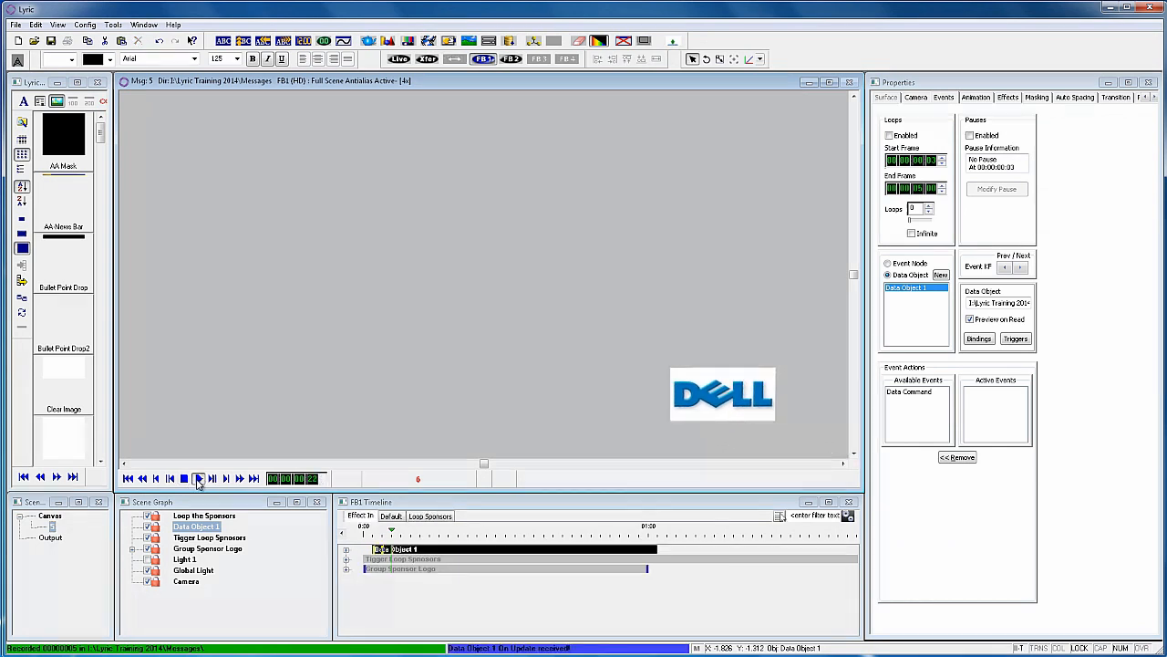